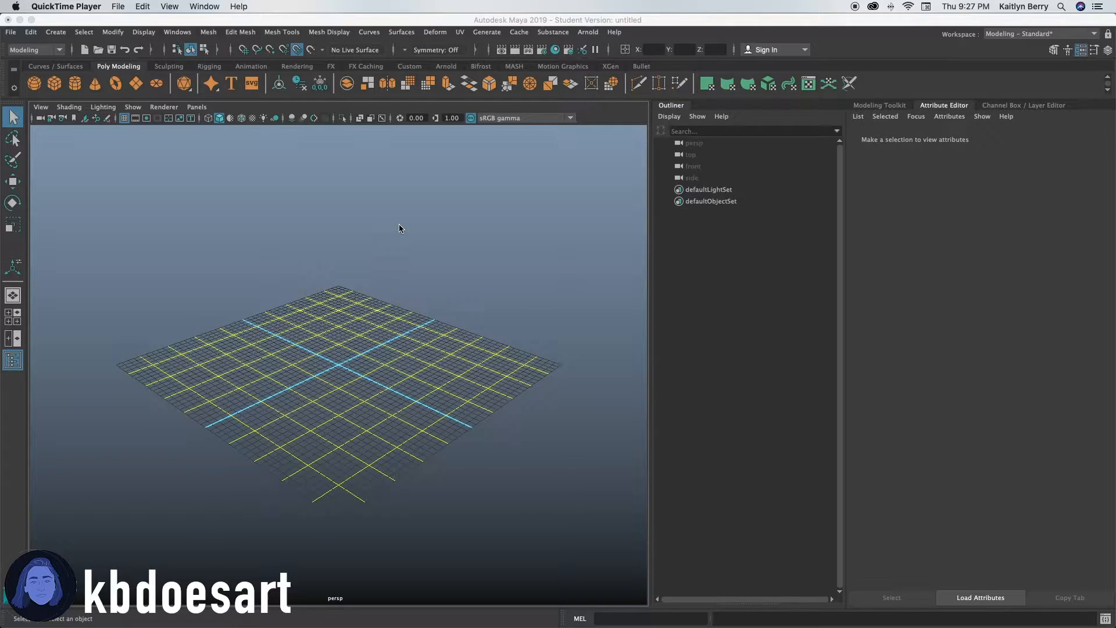
pyautogui.moveTo(409, 230)
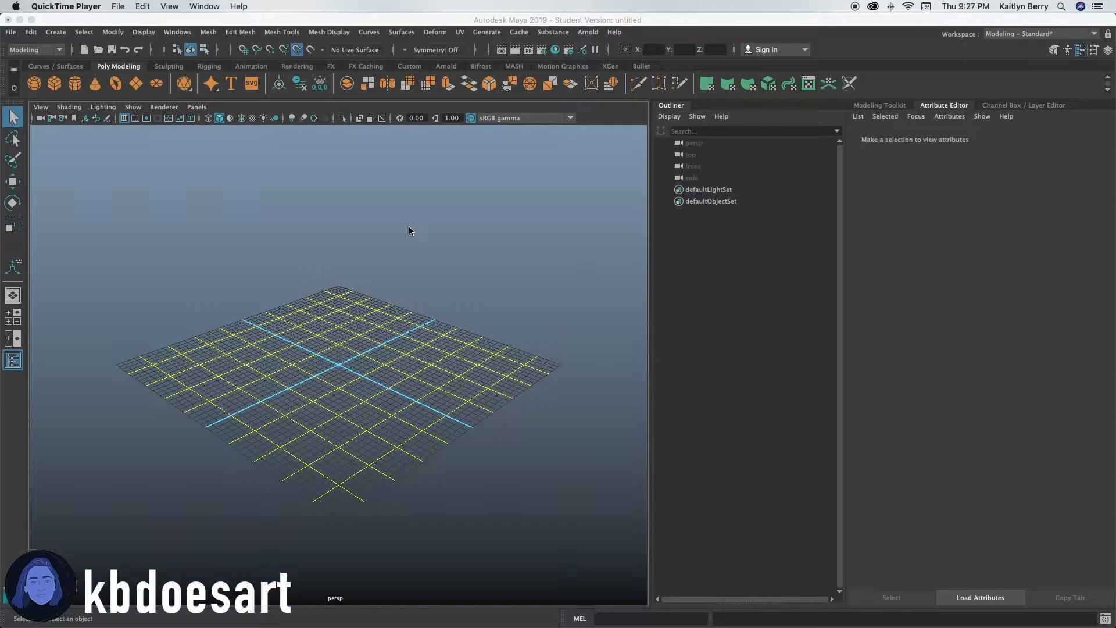
pyautogui.moveTo(66, 90)
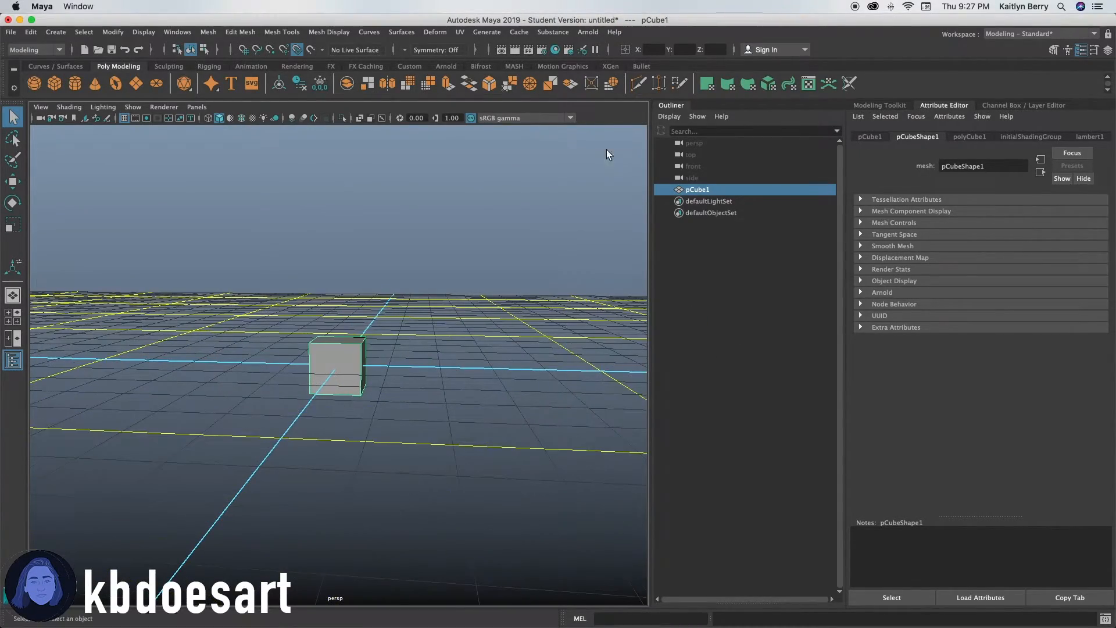
# Set polyCube1 to width 44, height 19, with 44 by 19 subdivisions
pyautogui.click(970, 137)
pyautogui.write('44.000')
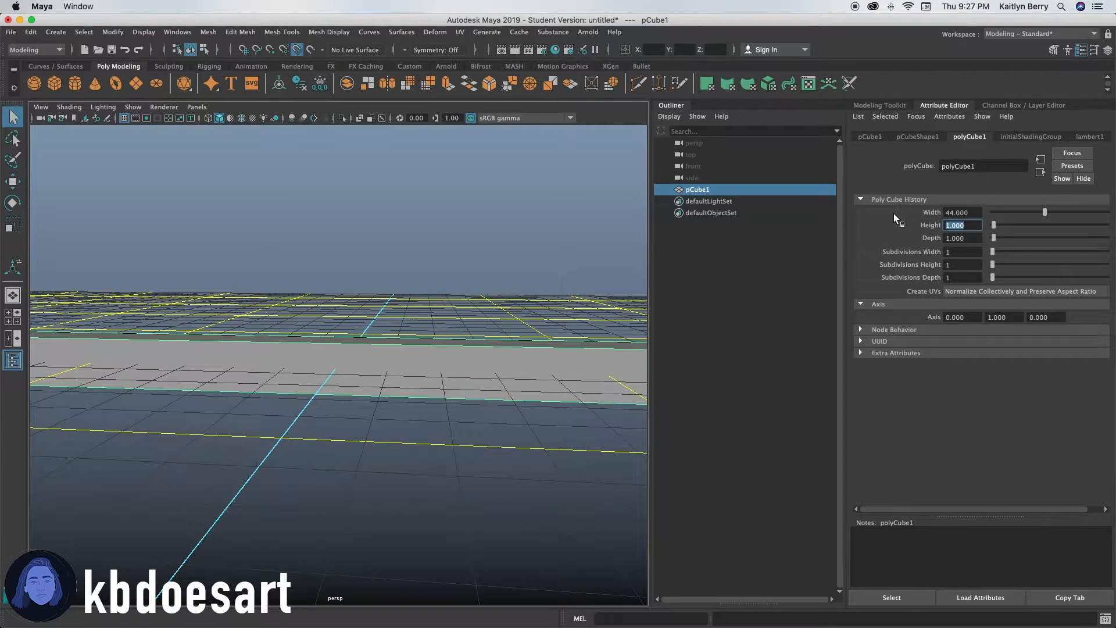
pyautogui.write('19.000')
pyautogui.click(963, 251)
pyautogui.write('44')
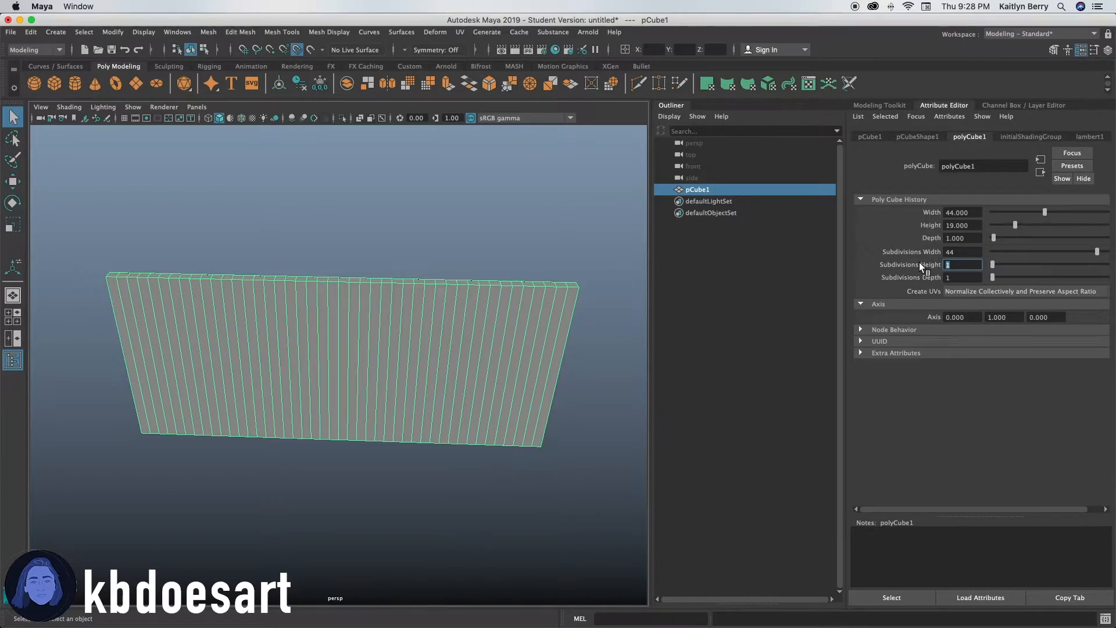
pyautogui.write('19')
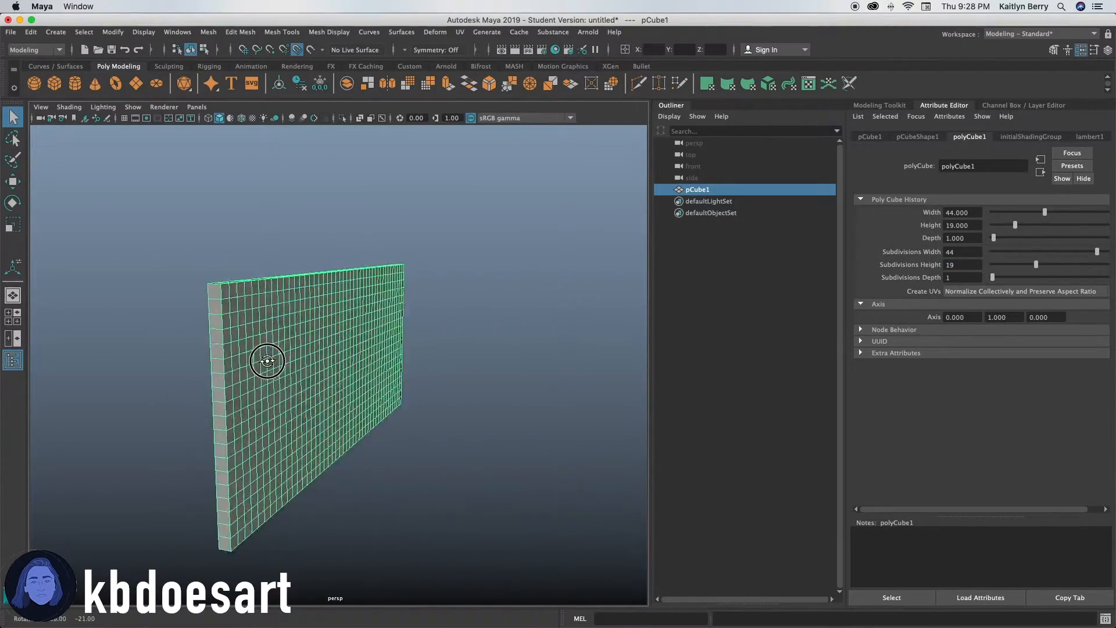
pyautogui.moveTo(267, 361); pyautogui.dragTo(437, 335)
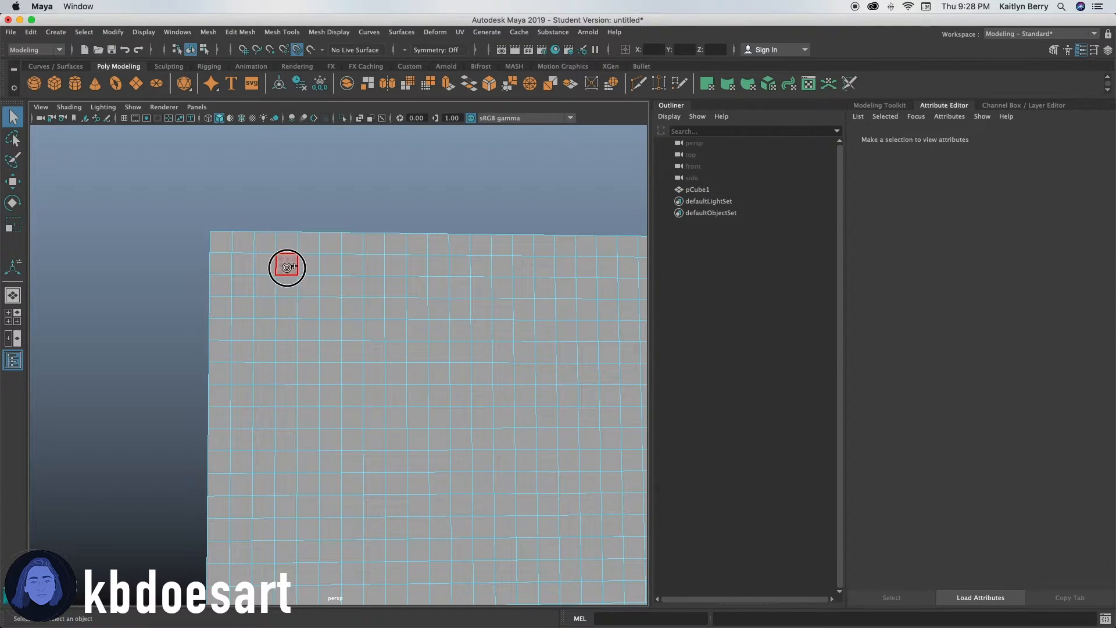
# Select a 2x2 face block near the top-left and extrude it with Ctrl+E
pyautogui.click(287, 267)
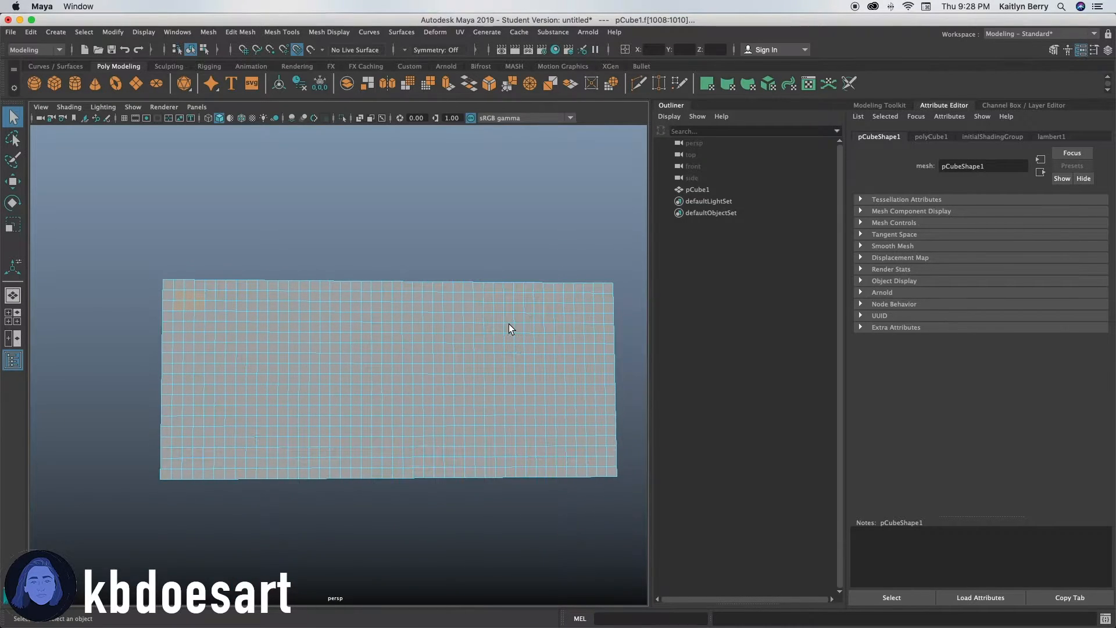
pyautogui.click(511, 329)
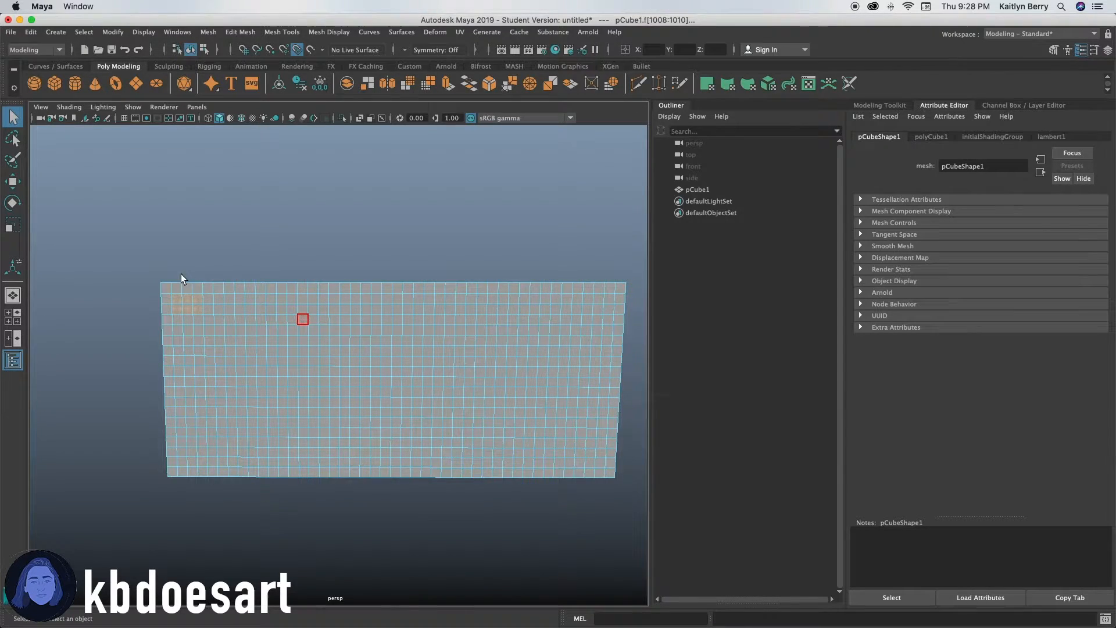
pyautogui.moveTo(302, 320); pyautogui.dragTo(263, 308)
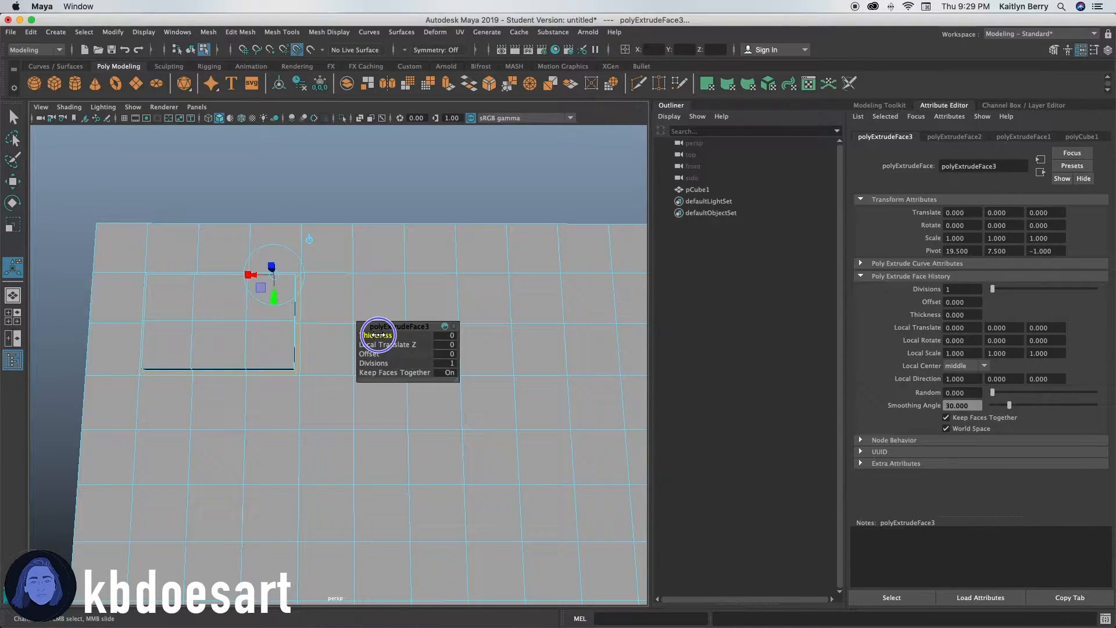
pyautogui.moveTo(392, 335); pyautogui.dragTo(363, 334)
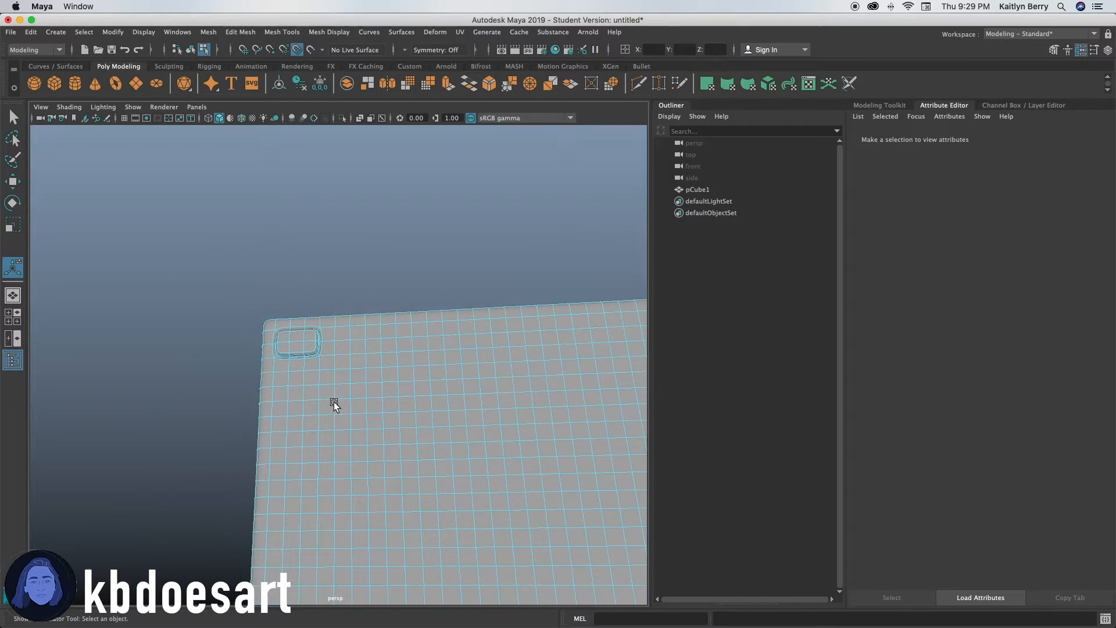
# Shift-select spaced face blocks row by row across the slab and extrude them together
pyautogui.moveTo(335, 405); pyautogui.dragTo(371, 333)
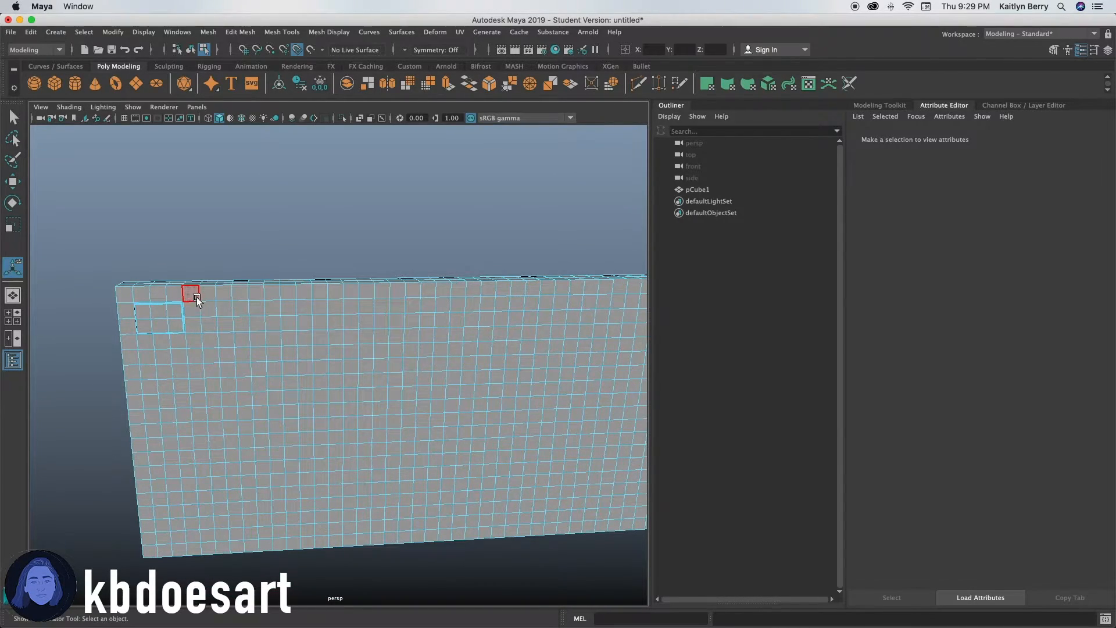
pyautogui.click(221, 321)
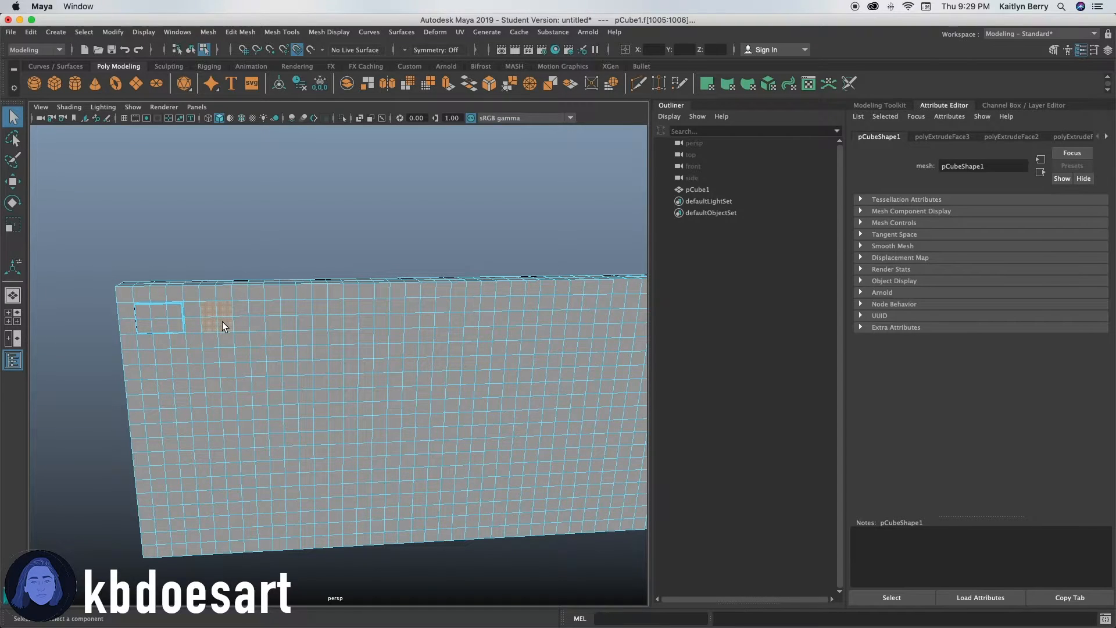
pyautogui.click(193, 308)
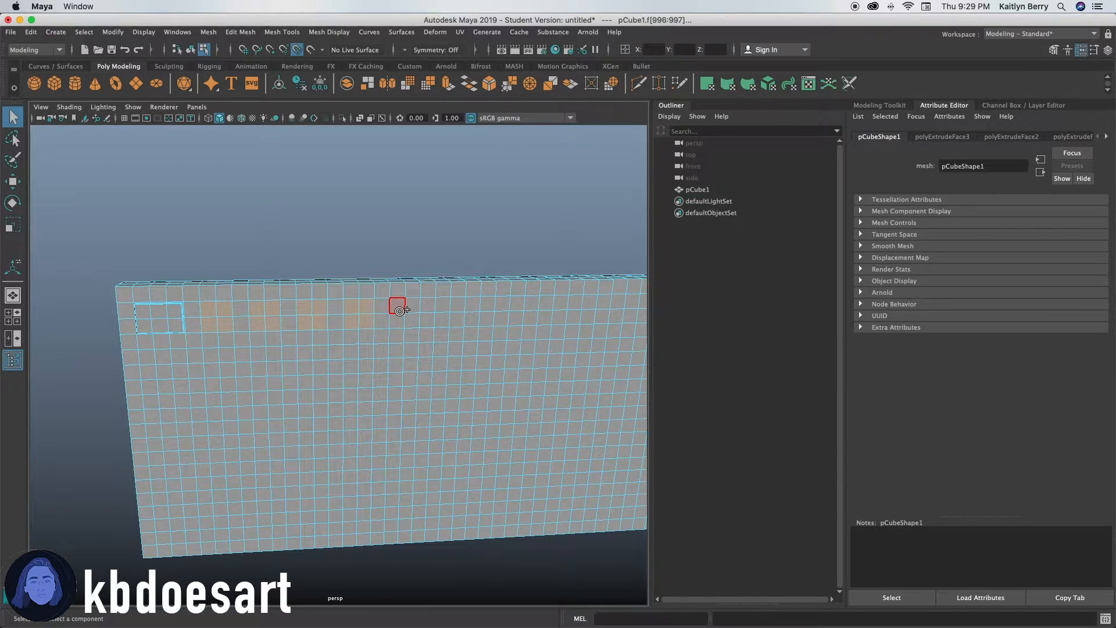
pyautogui.moveTo(399, 308); pyautogui.dragTo(326, 334)
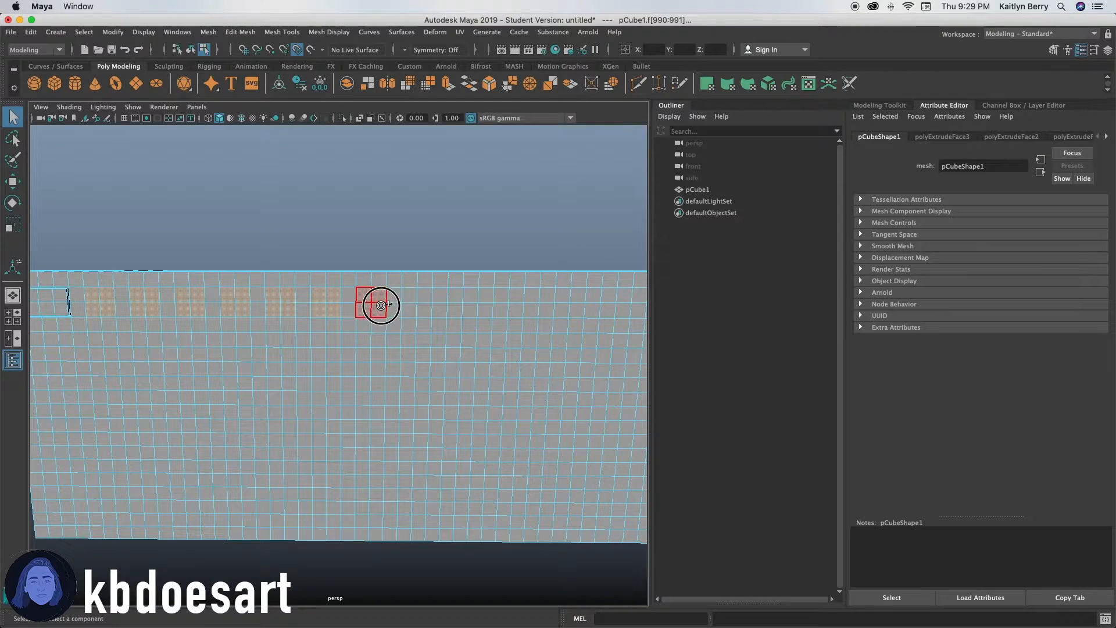
pyautogui.moveTo(377, 305); pyautogui.dragTo(470, 295)
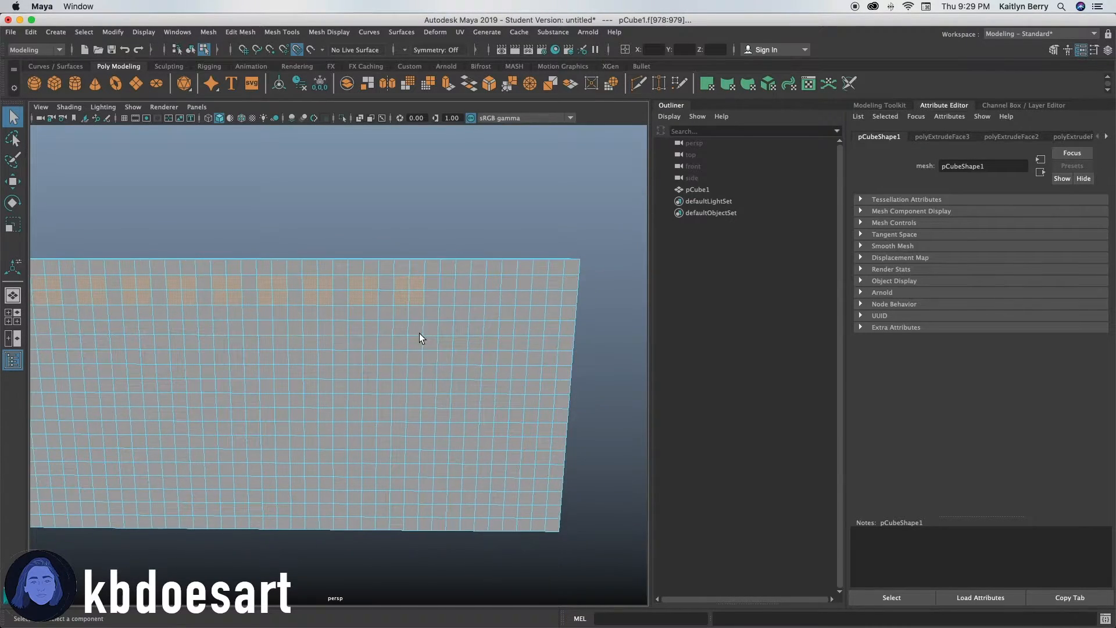
pyautogui.click(501, 295)
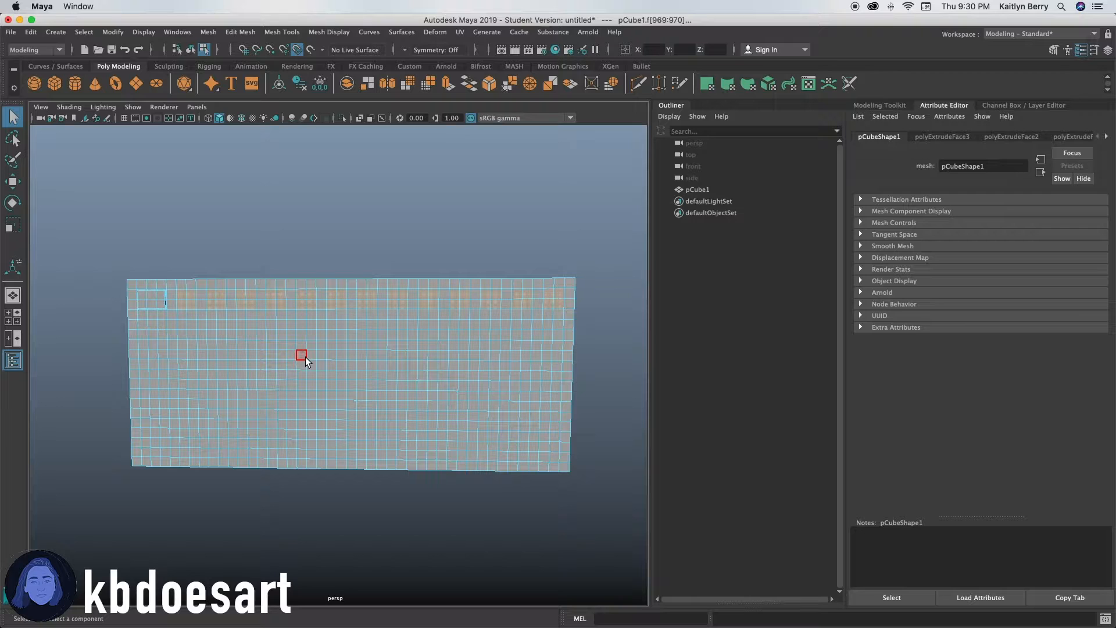
pyautogui.moveTo(303, 356); pyautogui.dragTo(279, 302)
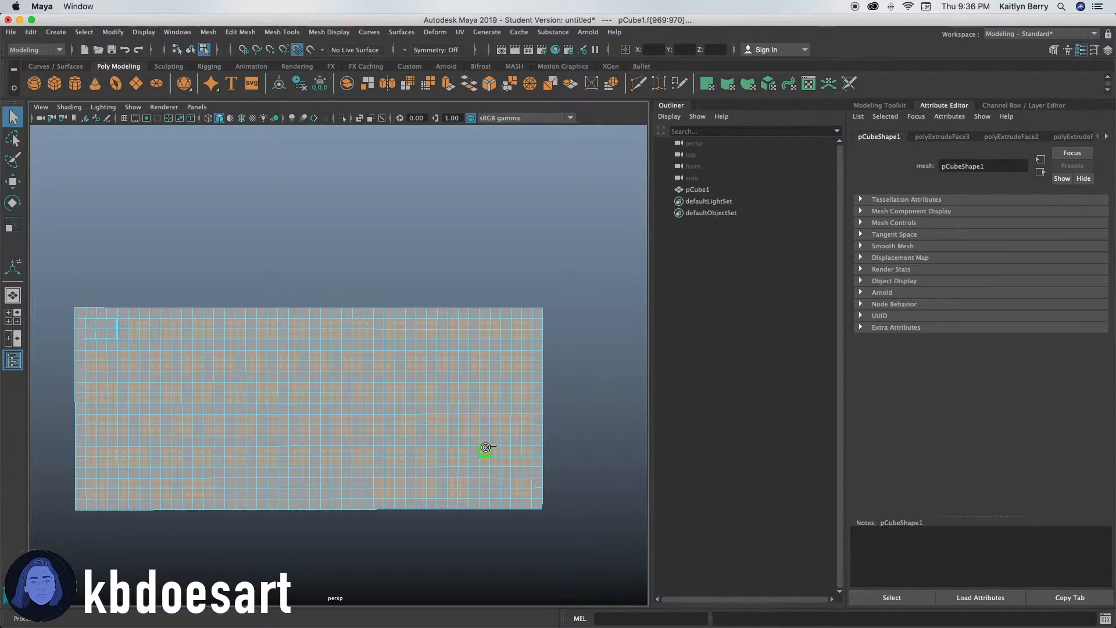
pyautogui.click(504, 462)
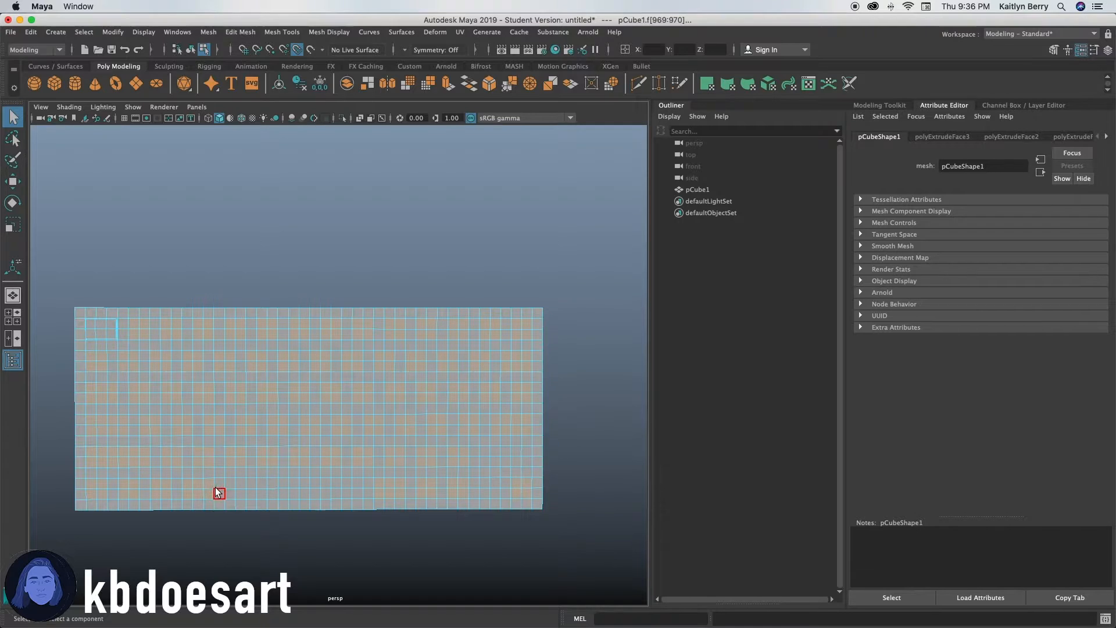
pyautogui.moveTo(226, 489); pyautogui.dragTo(363, 492)
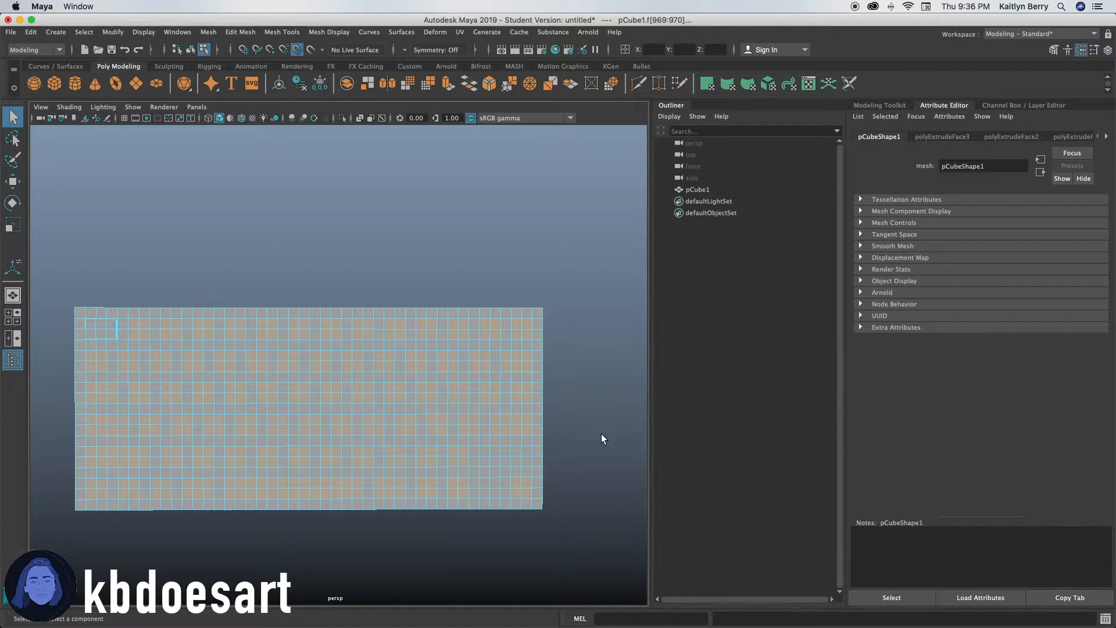
pyautogui.click(484, 482)
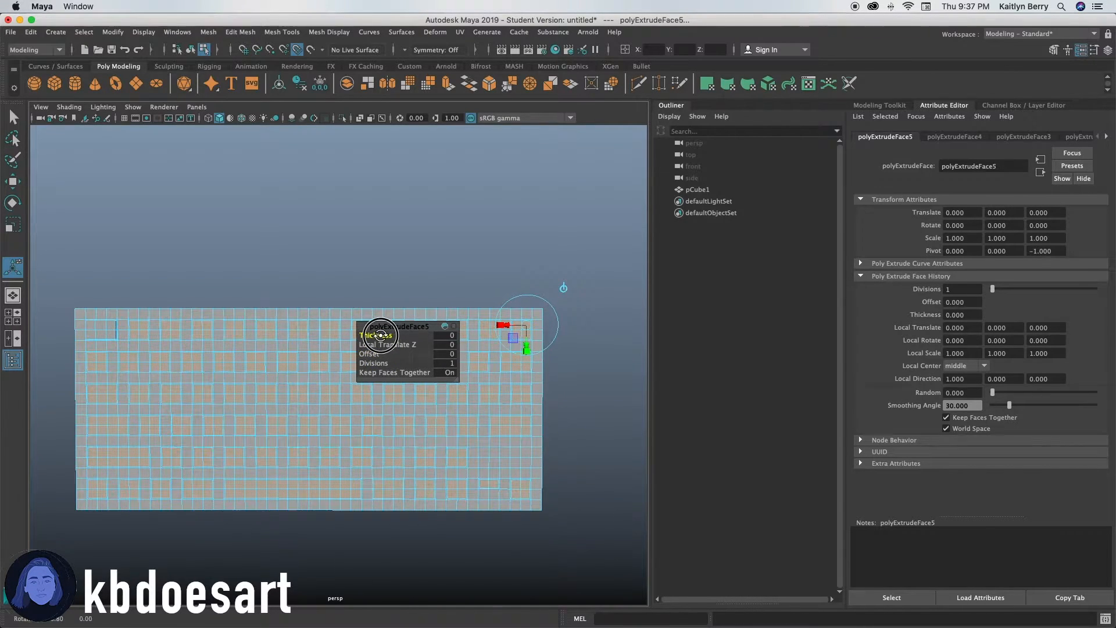
# Set the polyExtrudeFace5 thickness to 0.2 and orbit to inspect the raised keys
pyautogui.moveTo(378, 336); pyautogui.dragTo(381, 335)
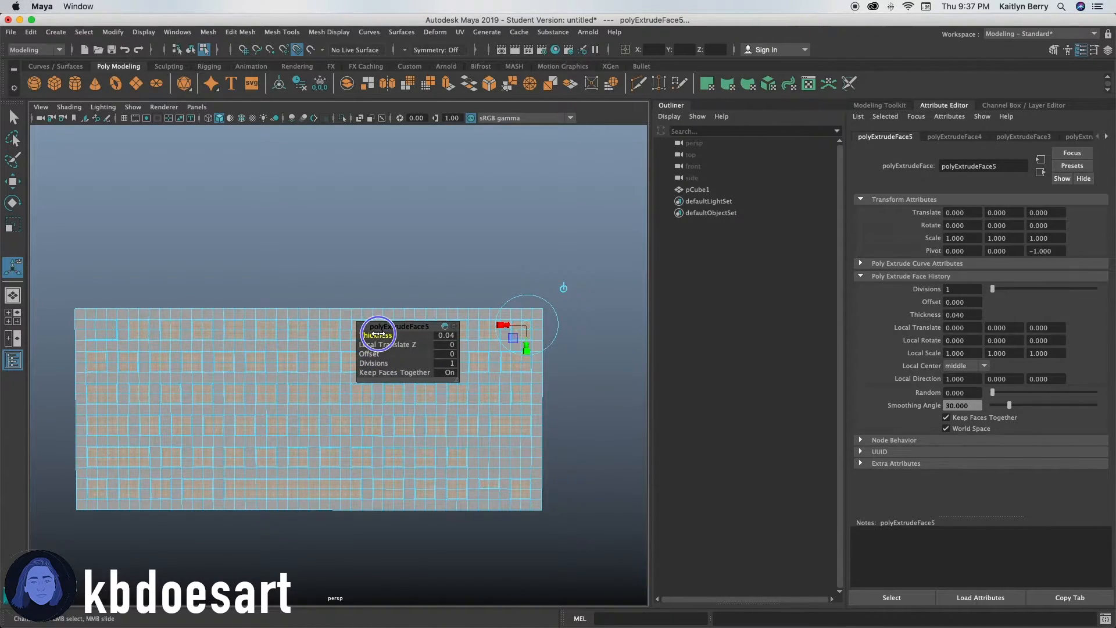
pyautogui.moveTo(377, 335); pyautogui.dragTo(387, 335)
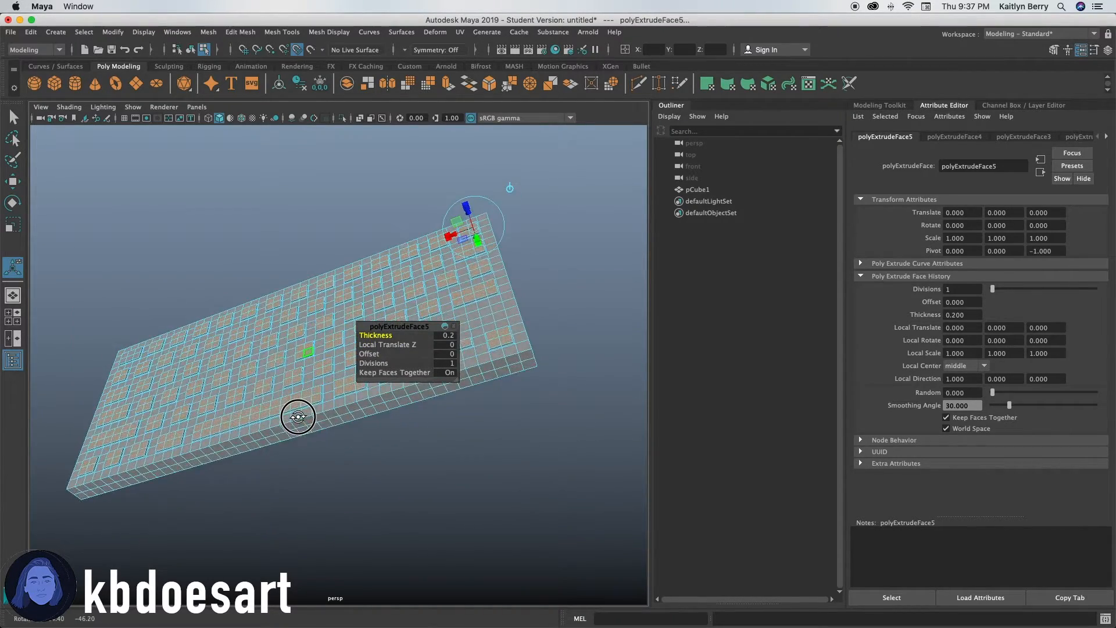
pyautogui.moveTo(298, 416); pyautogui.dragTo(349, 501)
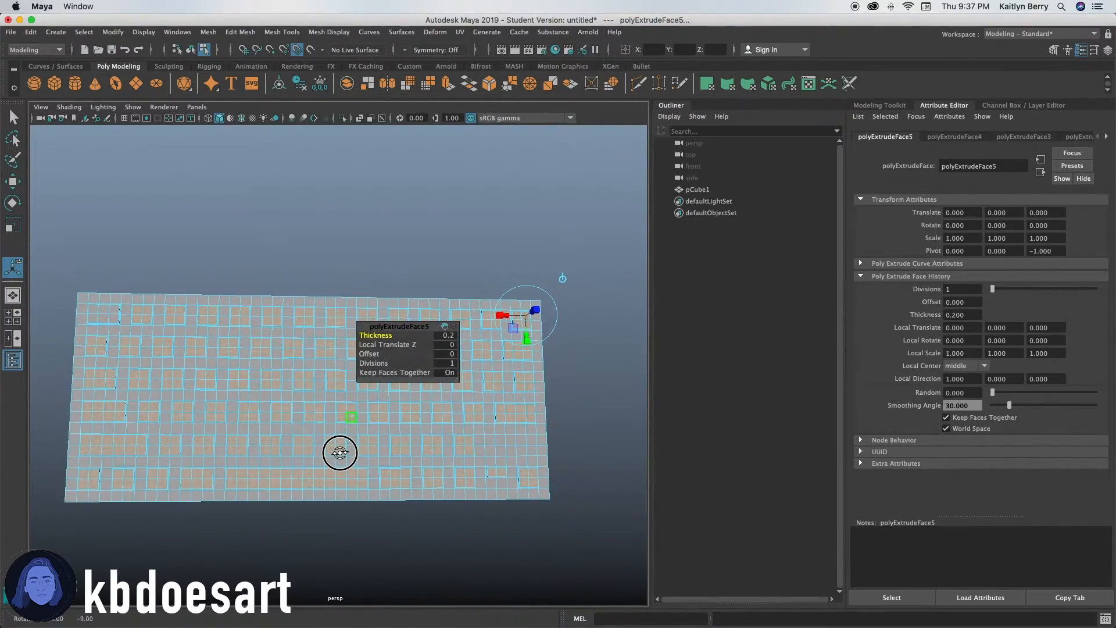
pyautogui.moveTo(340, 452); pyautogui.dragTo(365, 466)
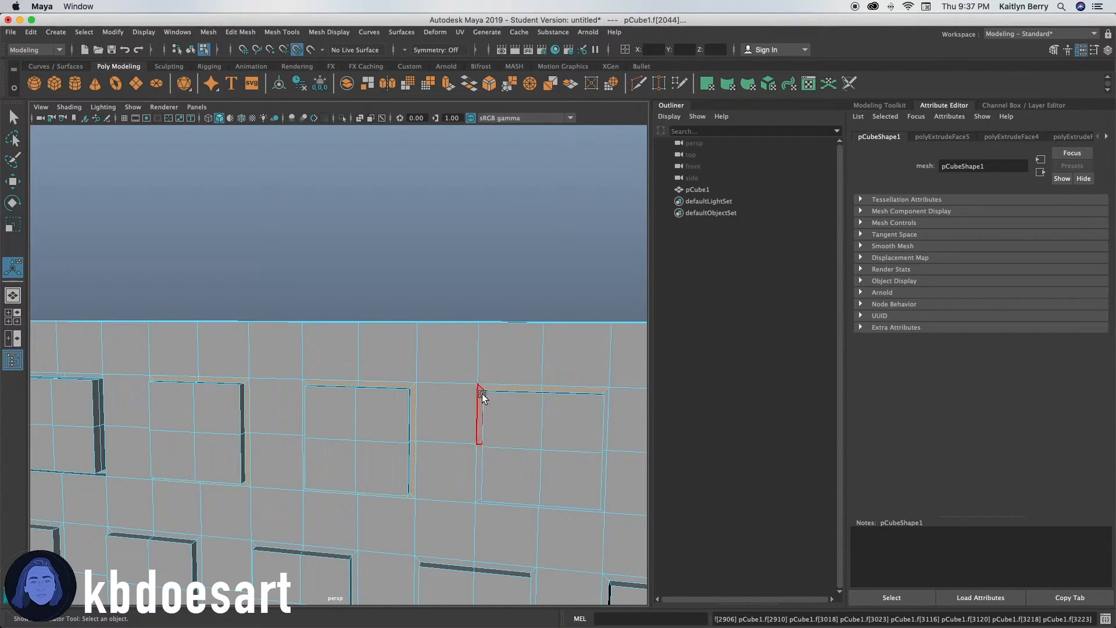
# Toggle X-Ray shading so every key outline shows through the slab
pyautogui.click(554, 477)
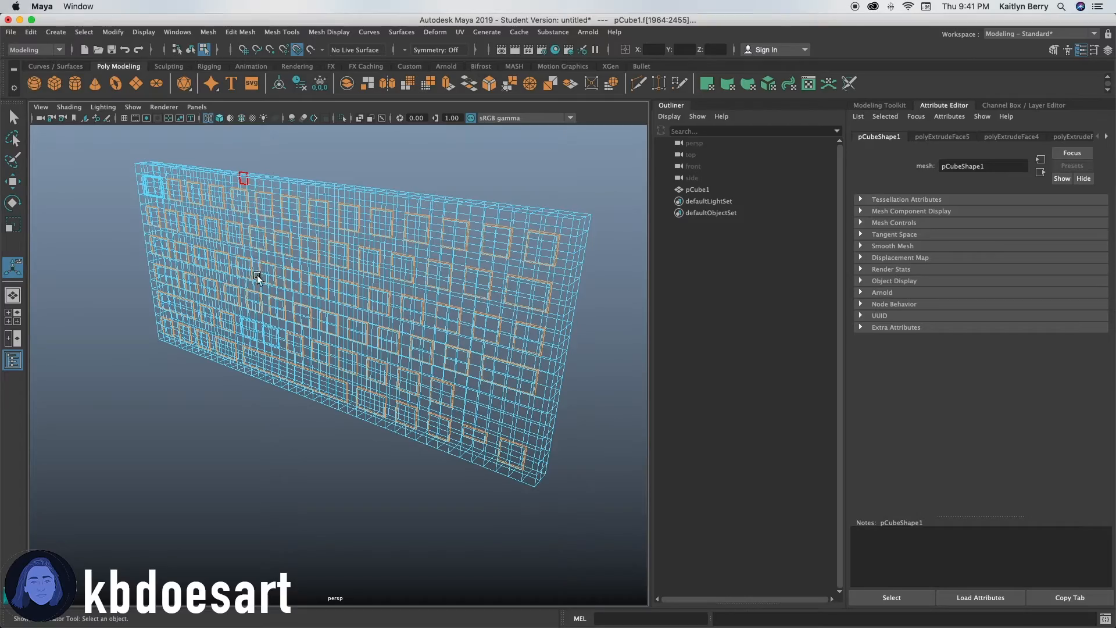
# Select more face groups, extrude them and adjust the new extrusion's thickness
pyautogui.moveTo(256, 278); pyautogui.dragTo(214, 392)
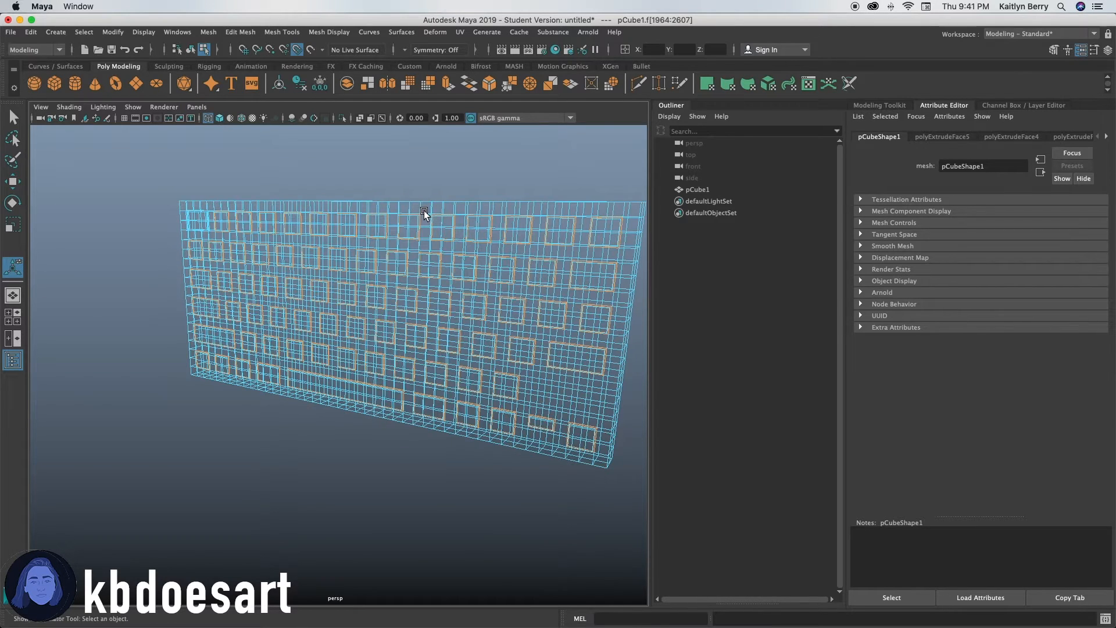
pyautogui.moveTo(424, 214); pyautogui.dragTo(422, 215)
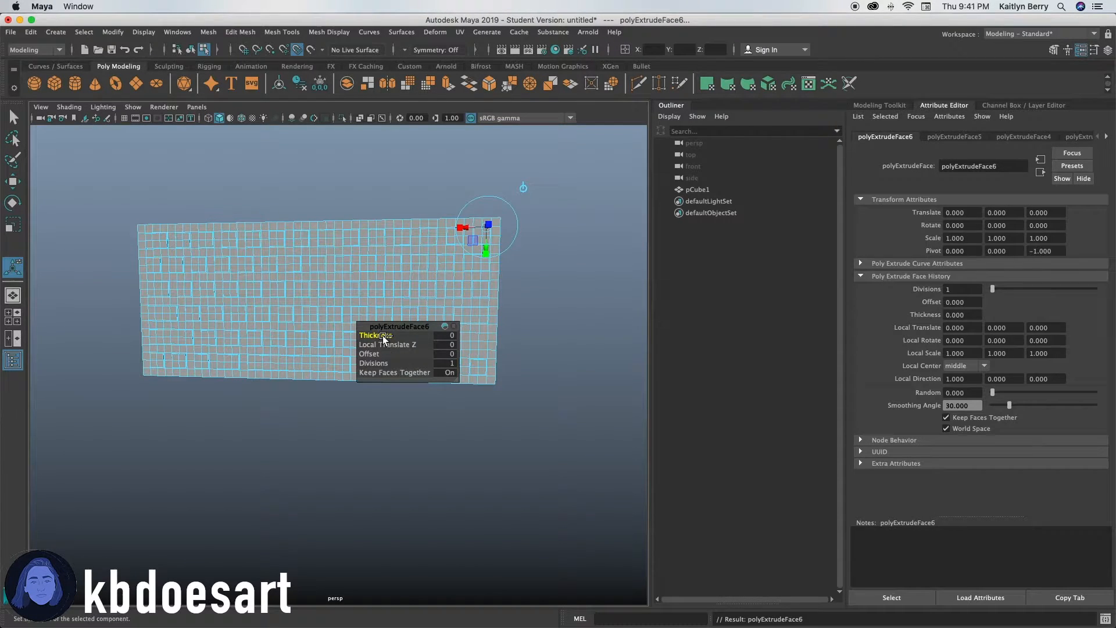
pyautogui.moveTo(381, 335); pyautogui.dragTo(370, 336)
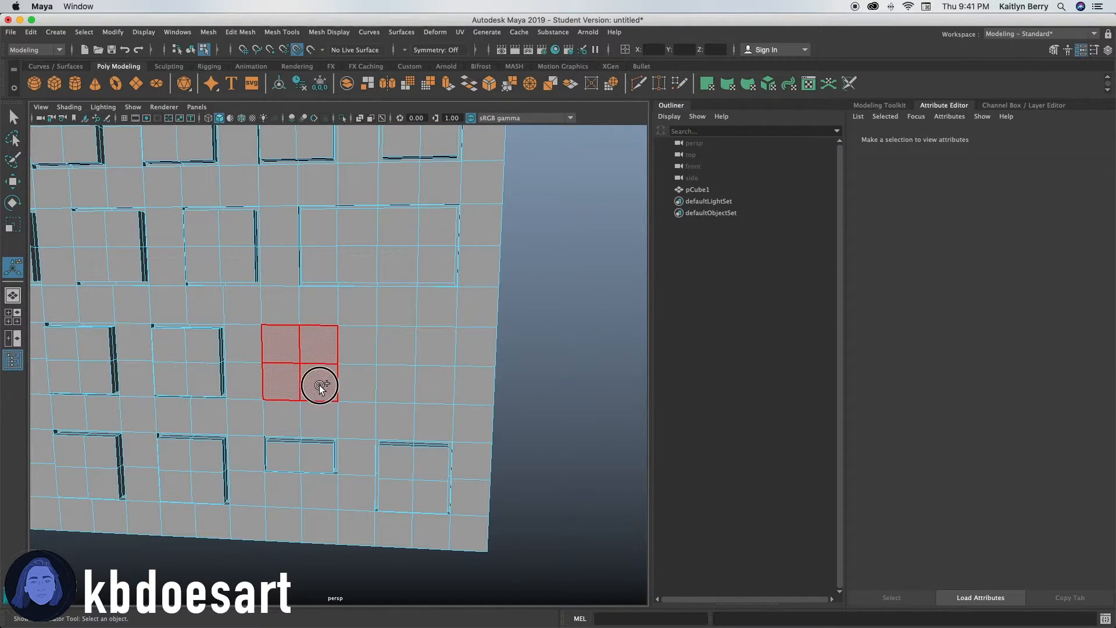
# Extrude further key face groups with a thickness of -0.2
pyautogui.click(397, 345)
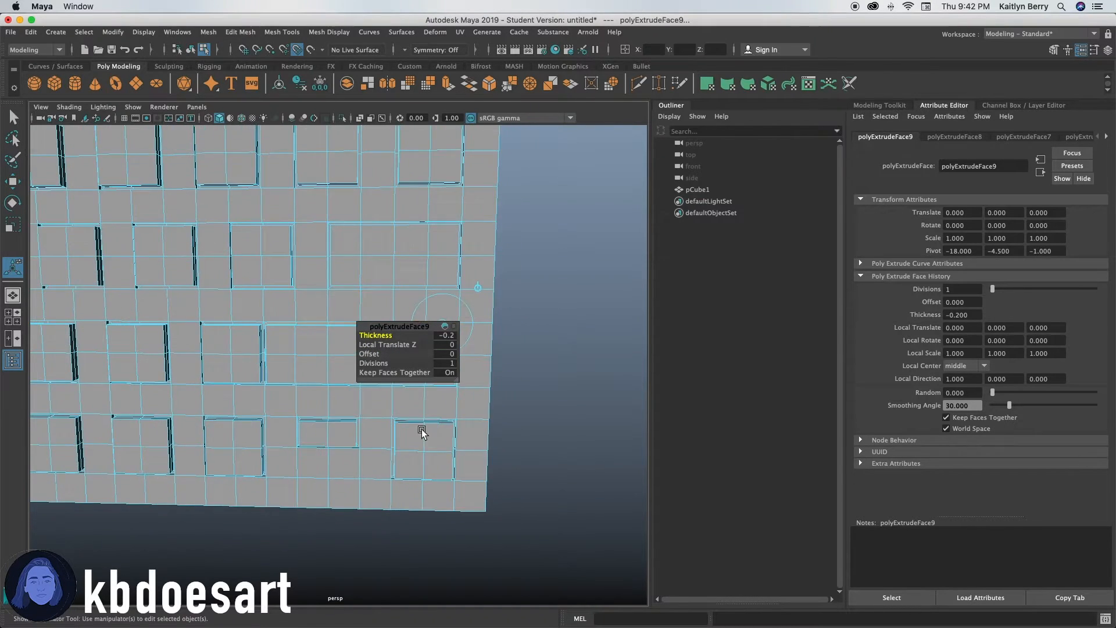
pyautogui.click(359, 427)
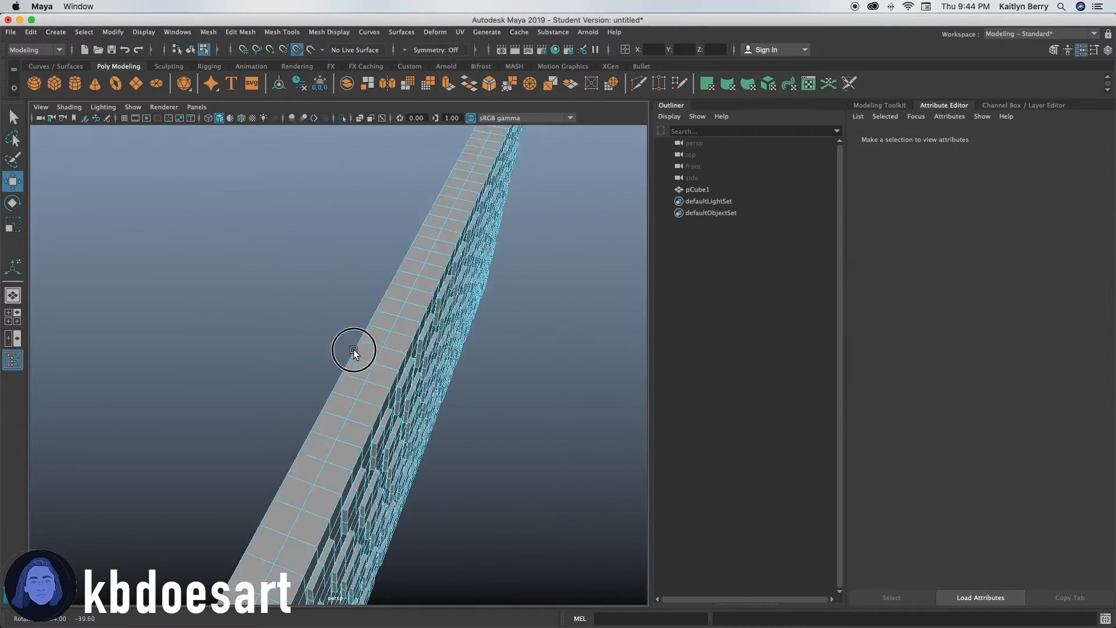
# Rotate the slab back slightly in profile and reposition it with Move
pyautogui.moveTo(356, 352); pyautogui.dragTo(349, 338)
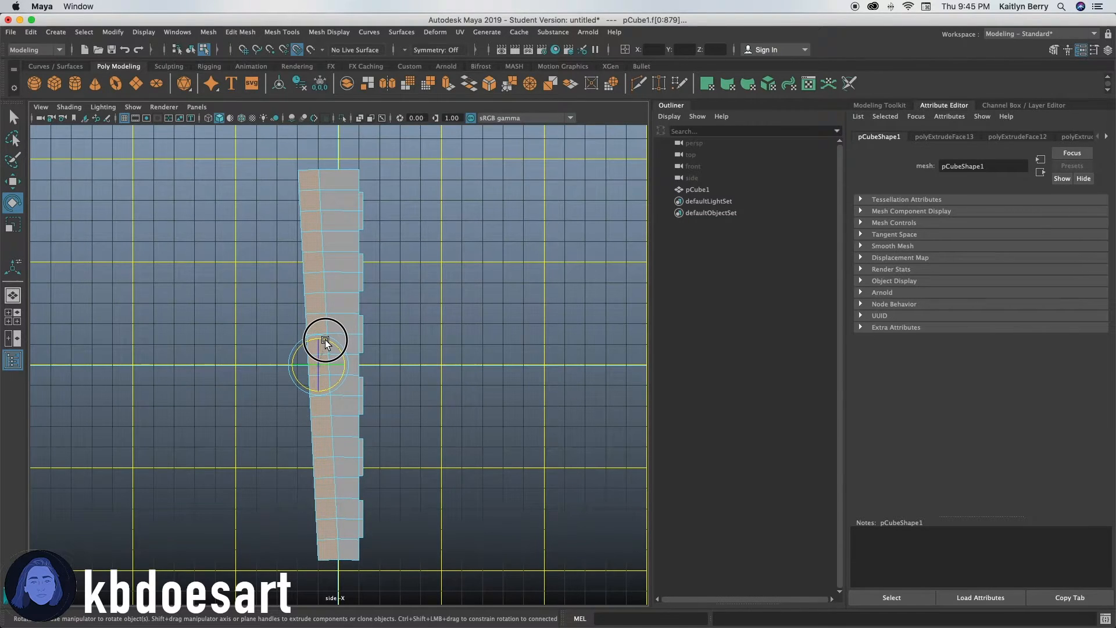
pyautogui.moveTo(326, 339); pyautogui.dragTo(312, 365)
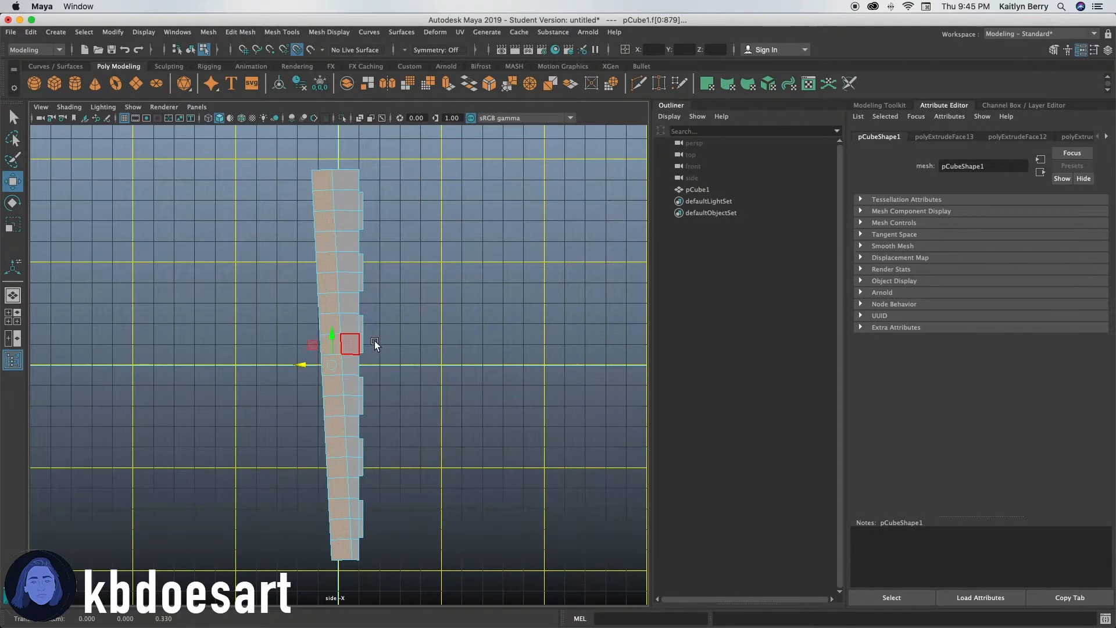
pyautogui.moveTo(349, 345); pyautogui.dragTo(429, 356)
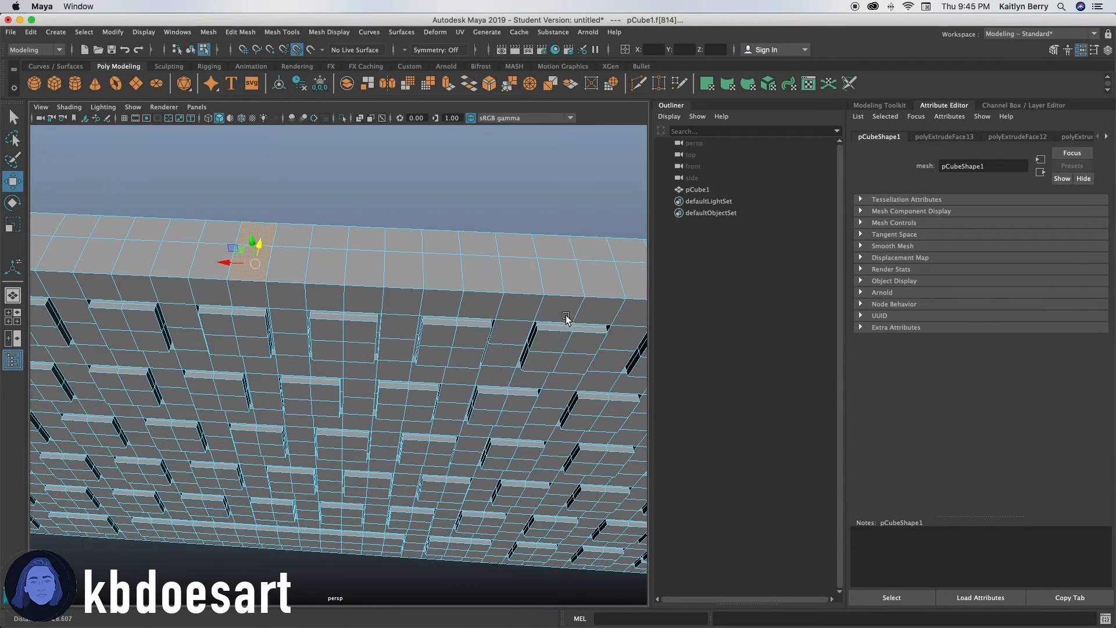
# Select a face on the slab's top edge to adjust it
pyautogui.click(387, 307)
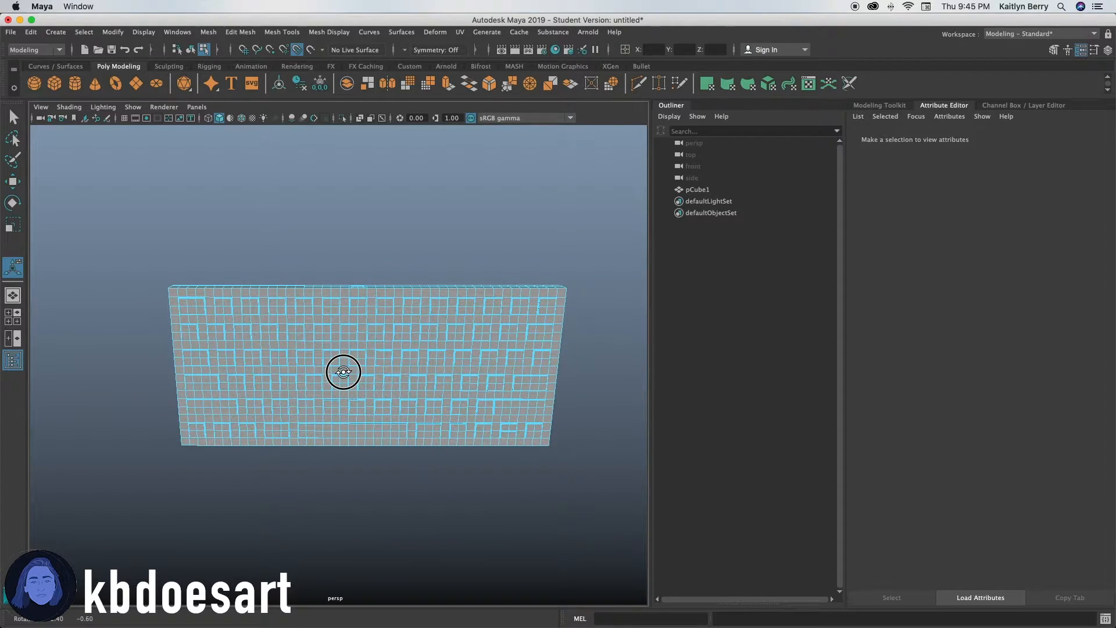
# Orbit around the slab and select pCube1 as a whole object
pyautogui.moveTo(343, 371); pyautogui.dragTo(340, 388)
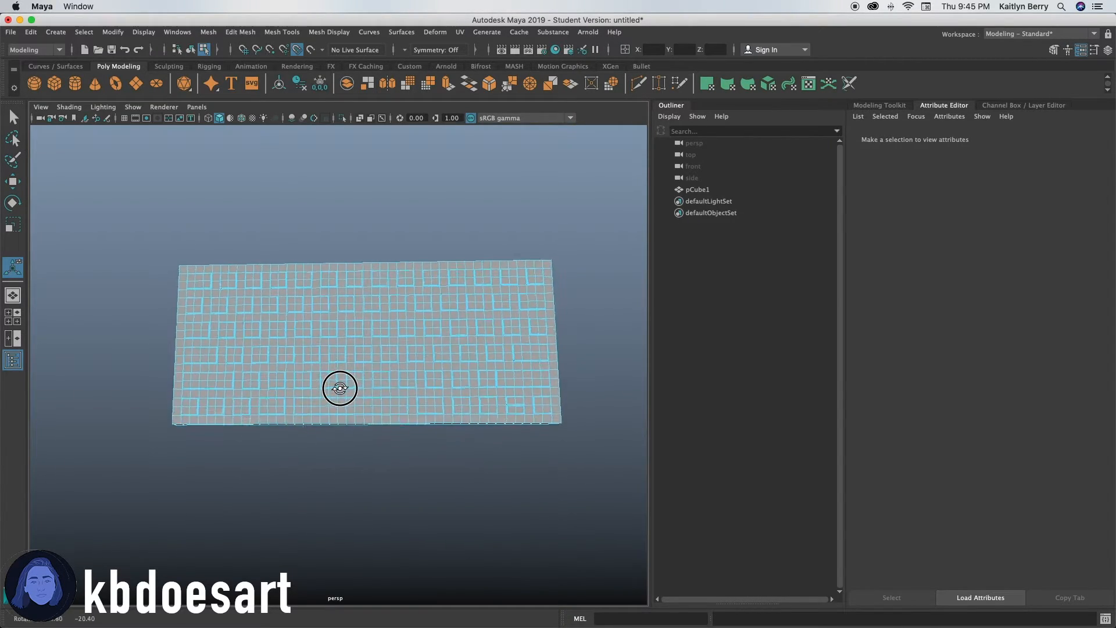
pyautogui.moveTo(339, 388); pyautogui.dragTo(383, 401)
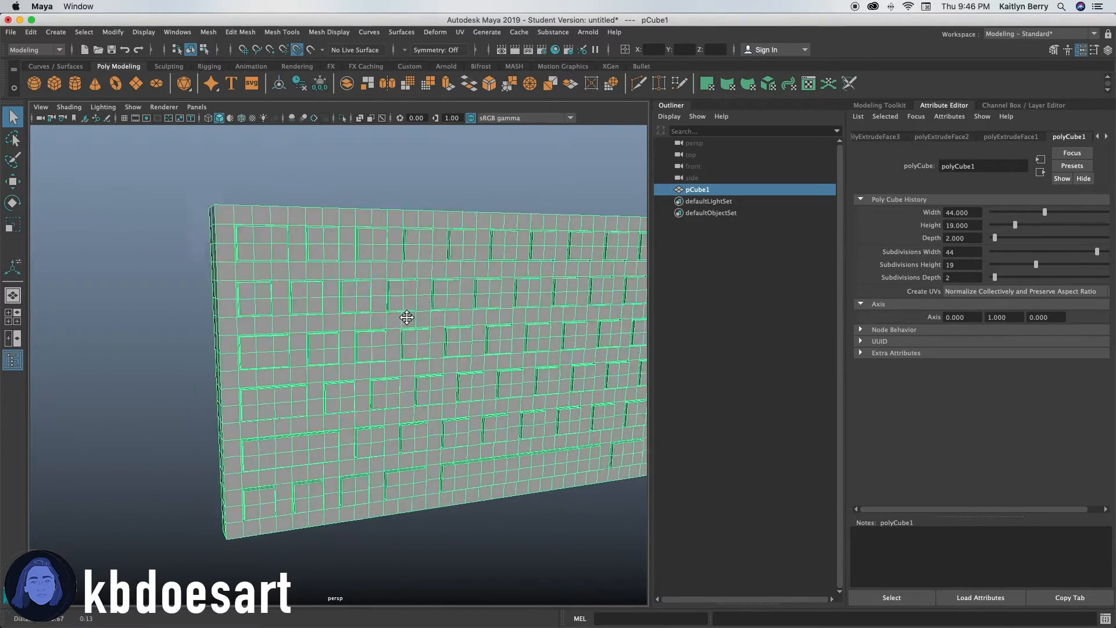
# Zoom in on the key rows, inset the key faces by 0.15, and circularize them
pyautogui.moveTo(407, 317); pyautogui.dragTo(219, 375)
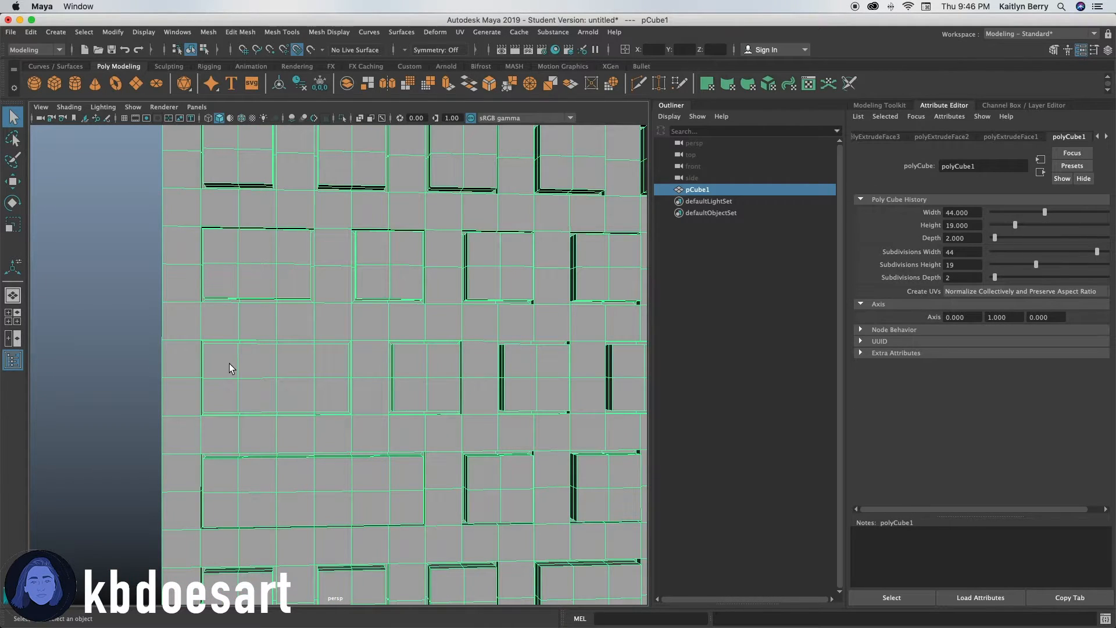
pyautogui.click(219, 359)
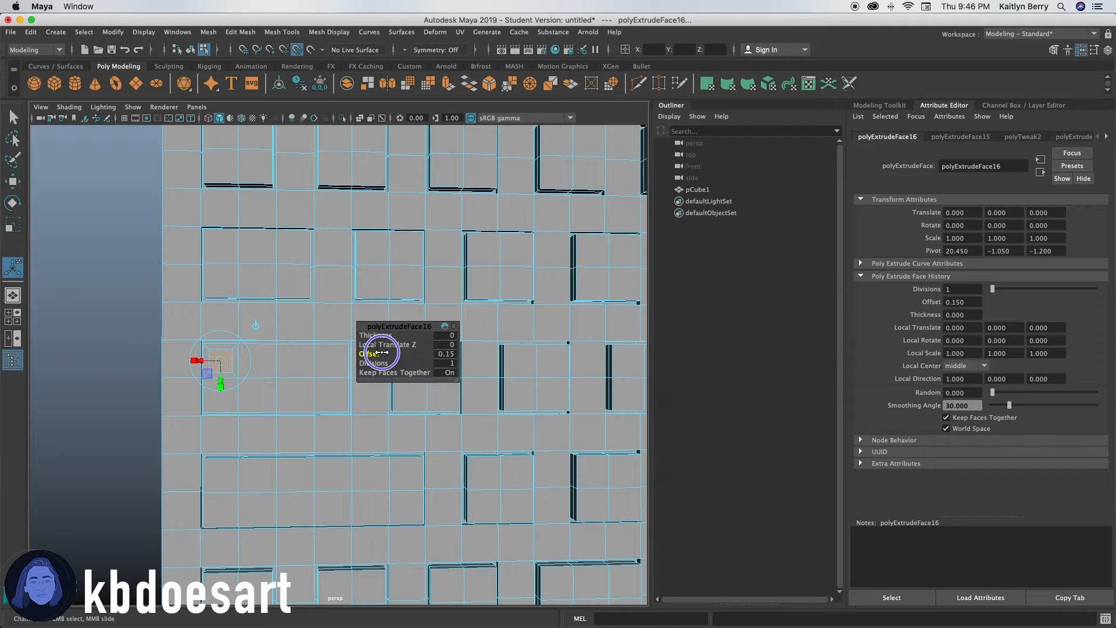
pyautogui.click(240, 32)
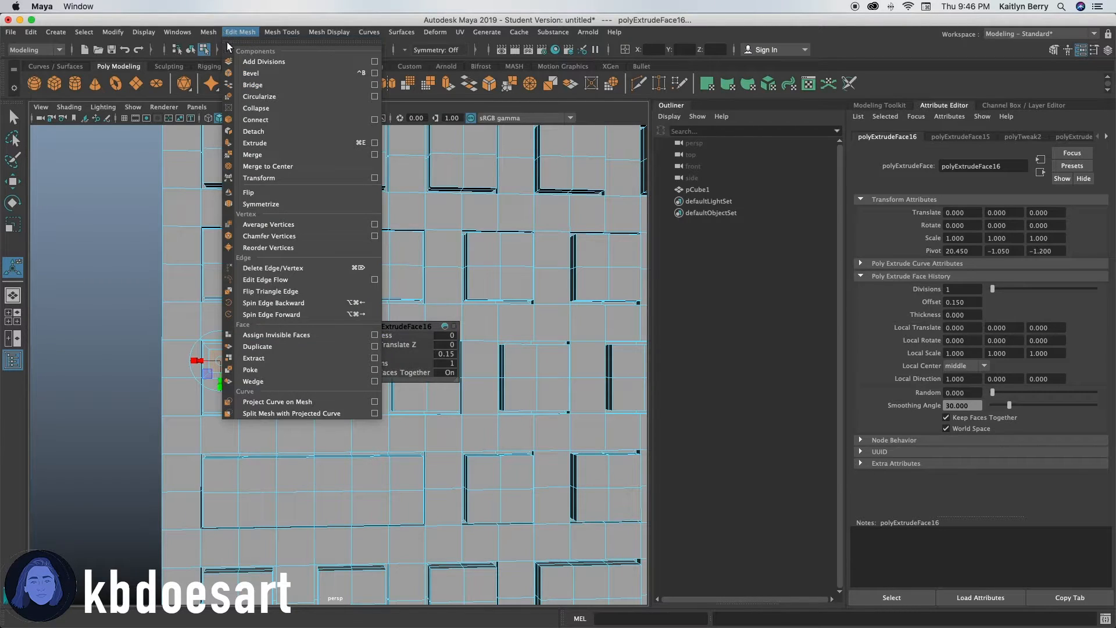
pyautogui.click(260, 96)
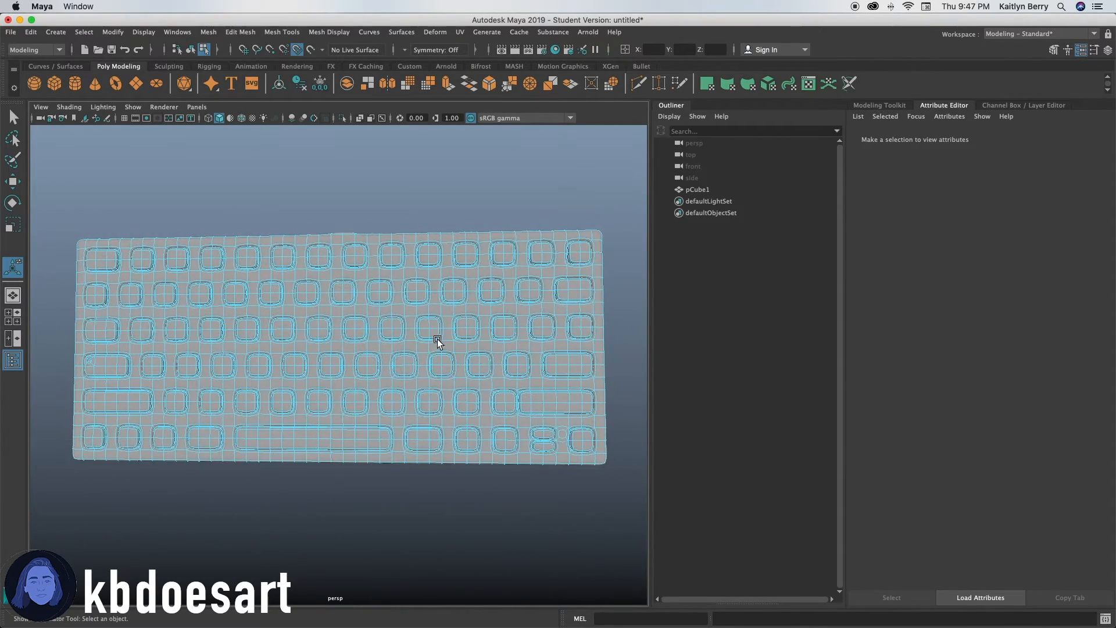
# Orbit the view to see the whole slab of rounded key outlines
pyautogui.moveTo(438, 342); pyautogui.dragTo(321, 360)
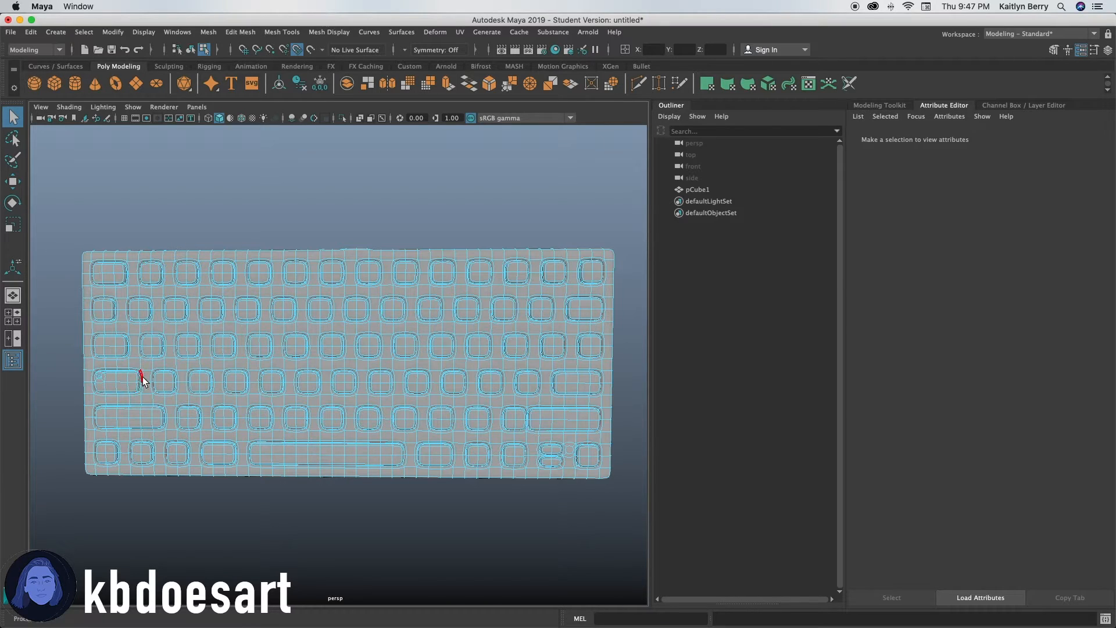
pyautogui.moveTo(276, 387)
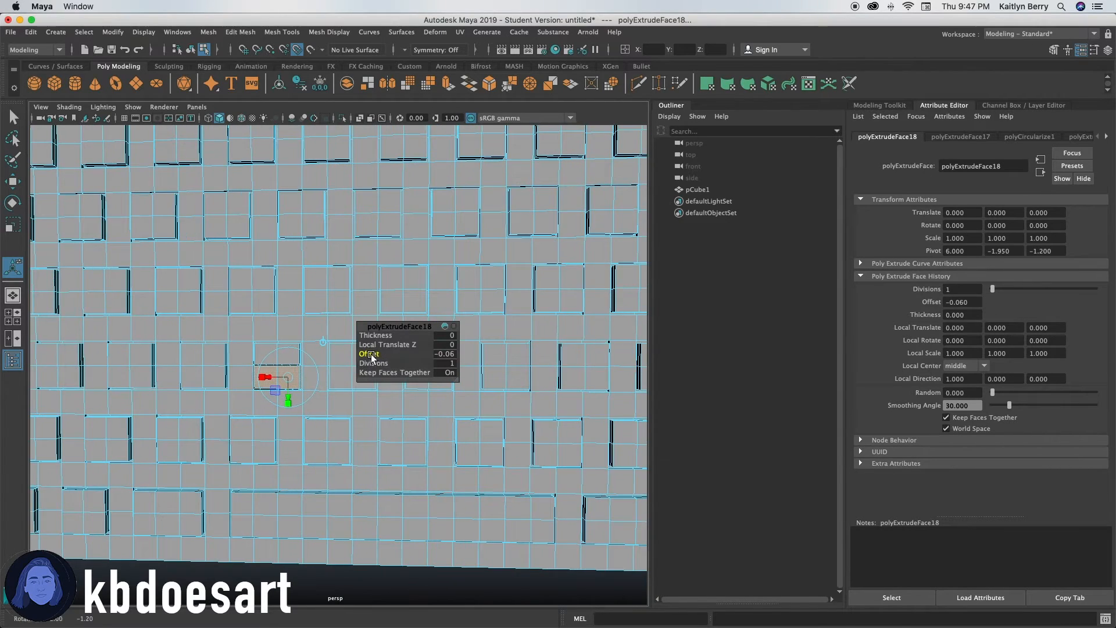
# Extrude the key faces with offset -0.06 and thickness about 0.14–0.17, raising the keys
pyautogui.moveTo(384, 354); pyautogui.dragTo(406, 354)
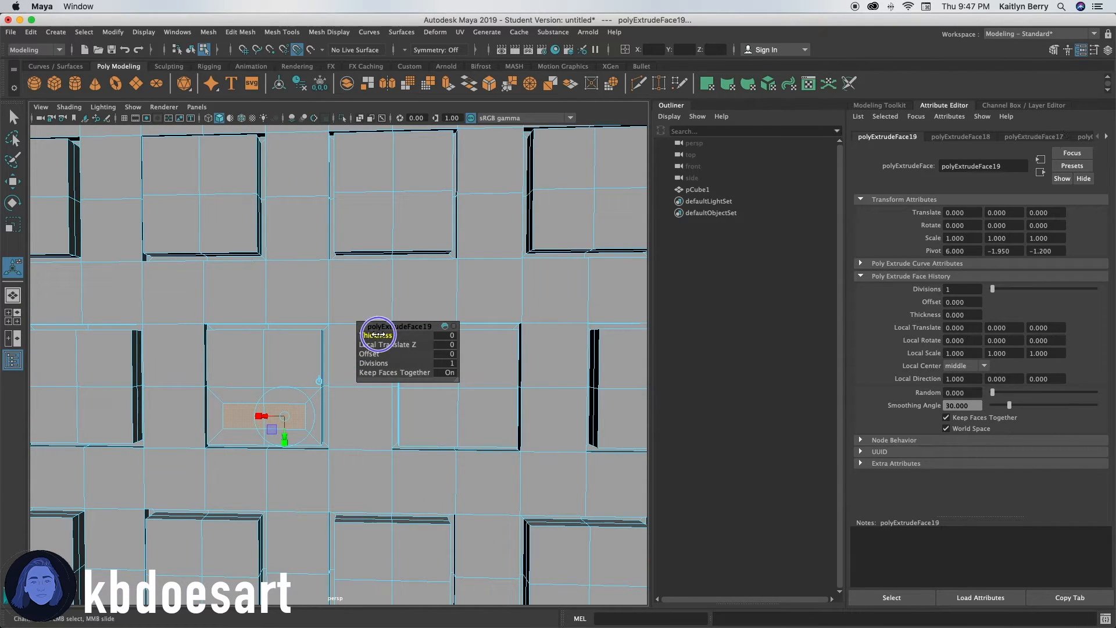
pyautogui.moveTo(377, 333); pyautogui.dragTo(346, 356)
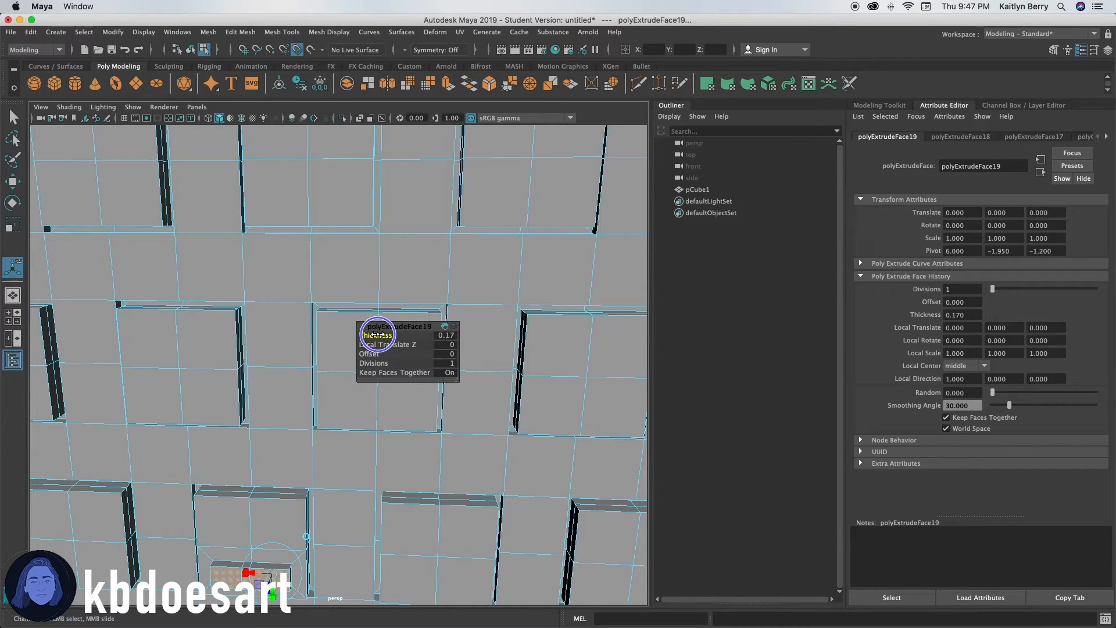
pyautogui.moveTo(377, 335); pyautogui.dragTo(374, 335)
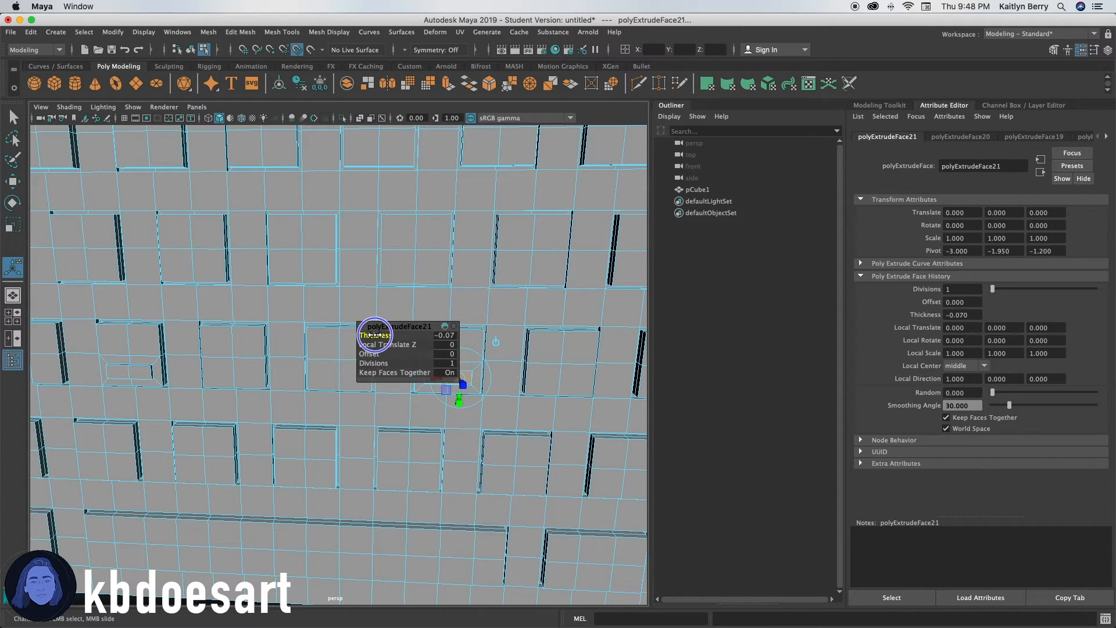
pyautogui.moveTo(374, 335); pyautogui.dragTo(388, 334)
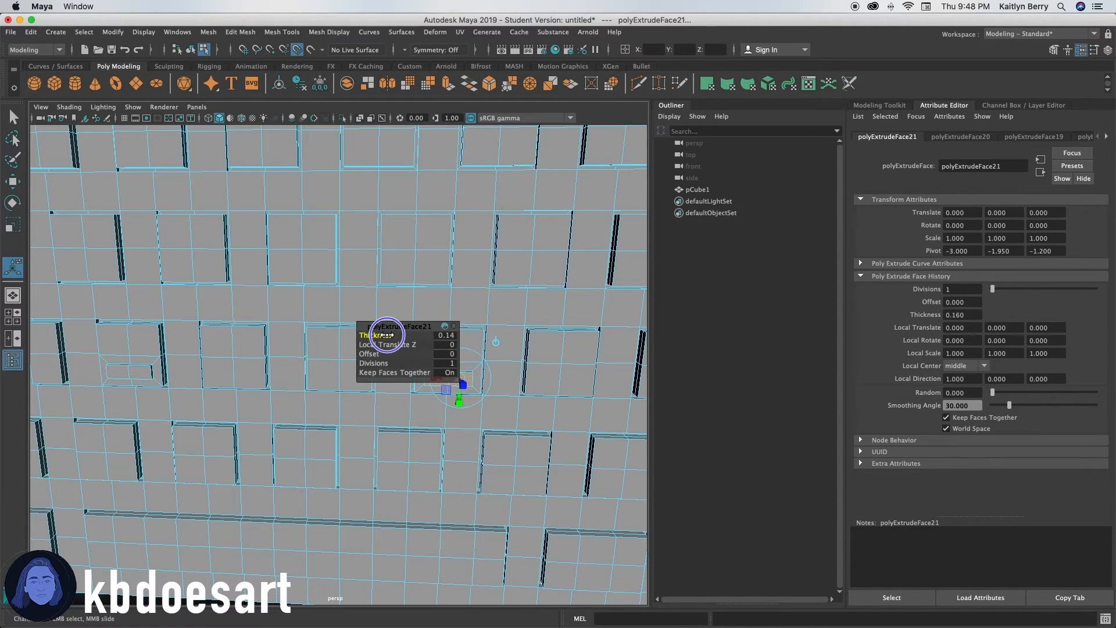
pyautogui.moveTo(385, 335); pyautogui.dragTo(590, 331)
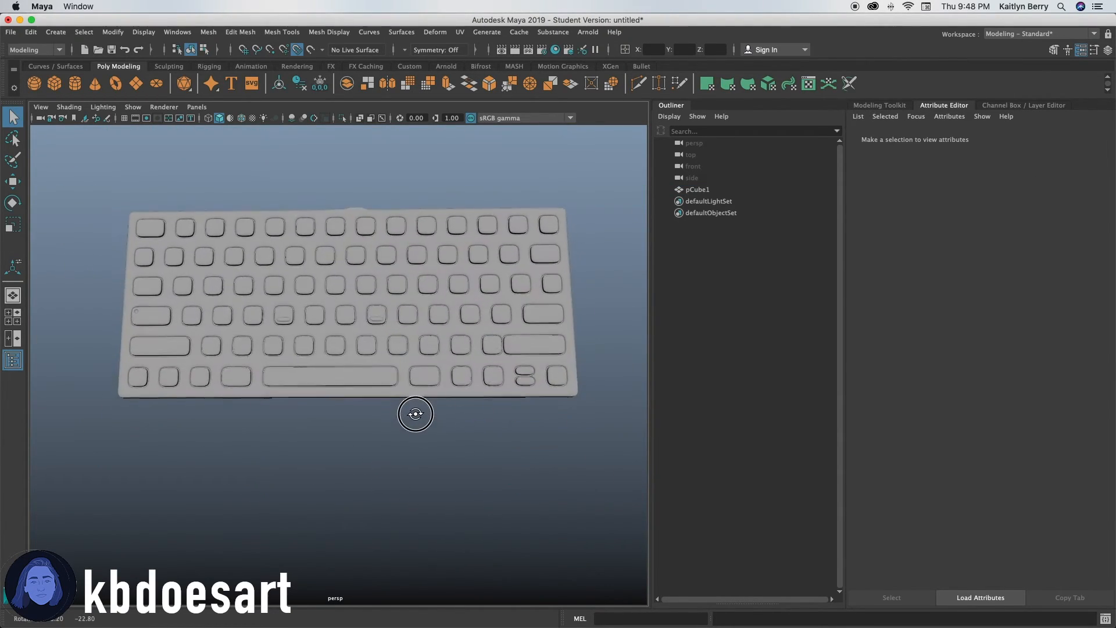
# Orbit to view the whole keyboard and pick the pCube1 object
pyautogui.moveTo(415, 414); pyautogui.dragTo(487, 376)
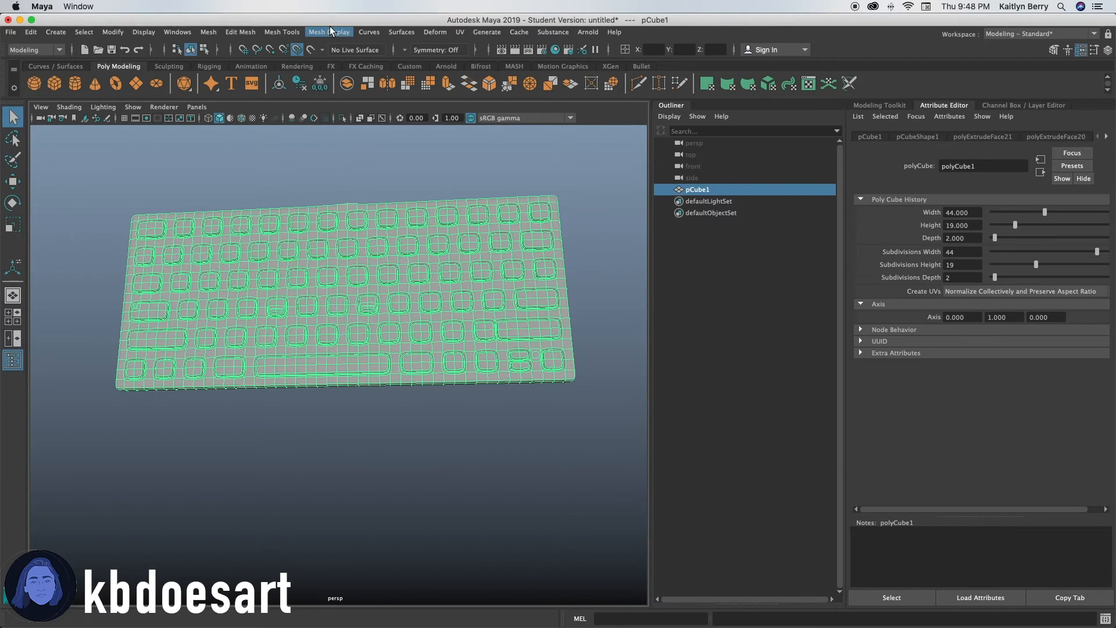
# Apply Mesh > Smooth to pCube1, then orbit to inspect the softened keys and tilt
pyautogui.click(208, 32)
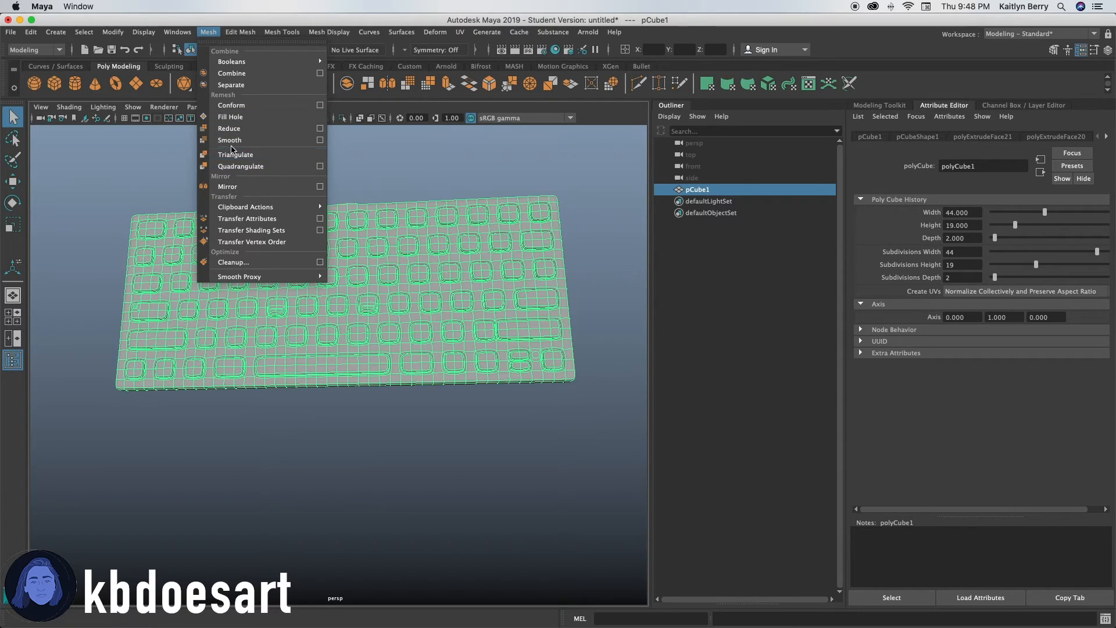
pyautogui.click(229, 140)
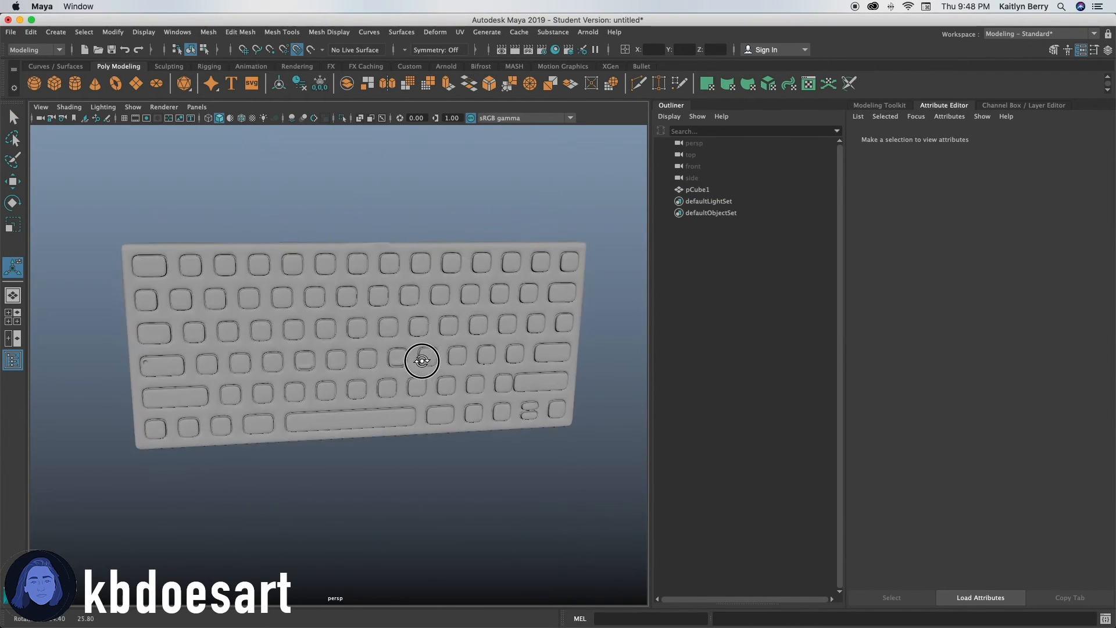
pyautogui.moveTo(422, 361); pyautogui.dragTo(418, 340)
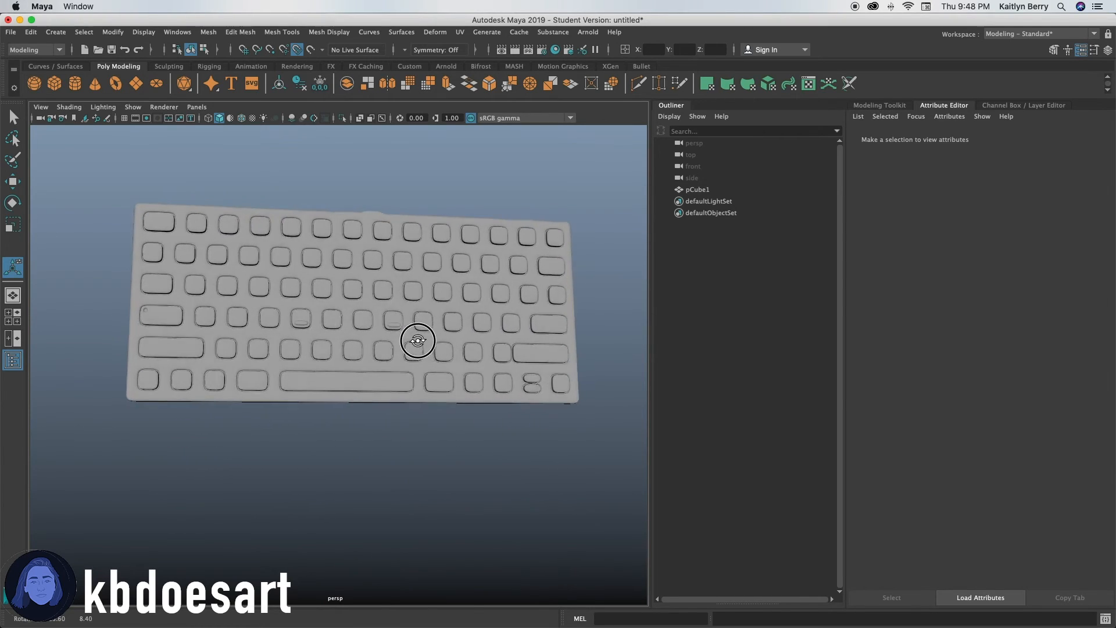
pyautogui.moveTo(418, 340); pyautogui.dragTo(432, 289)
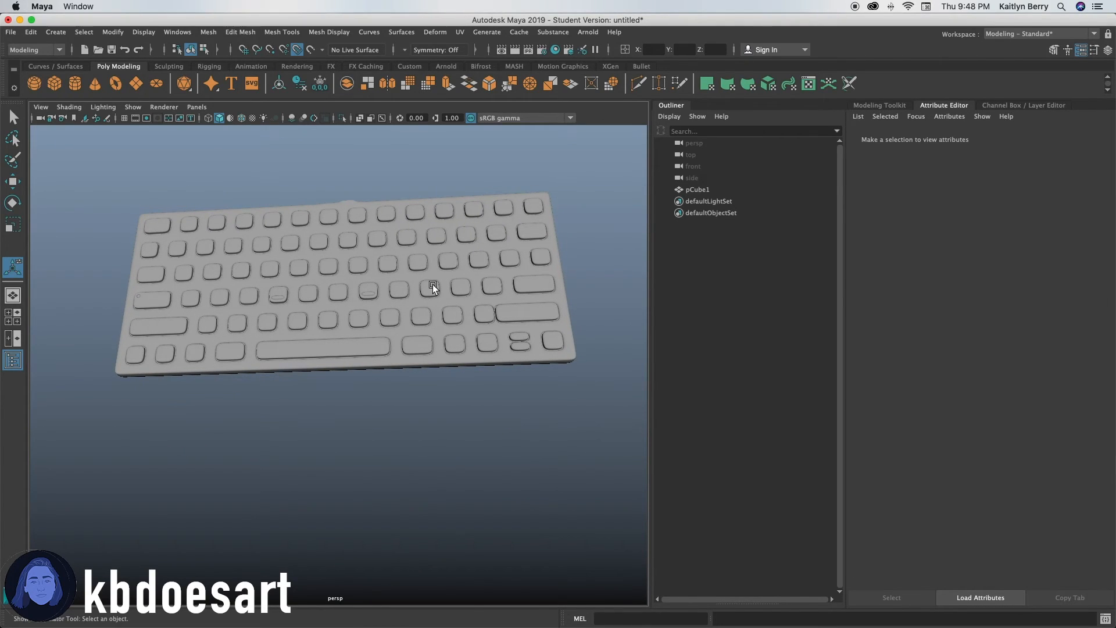